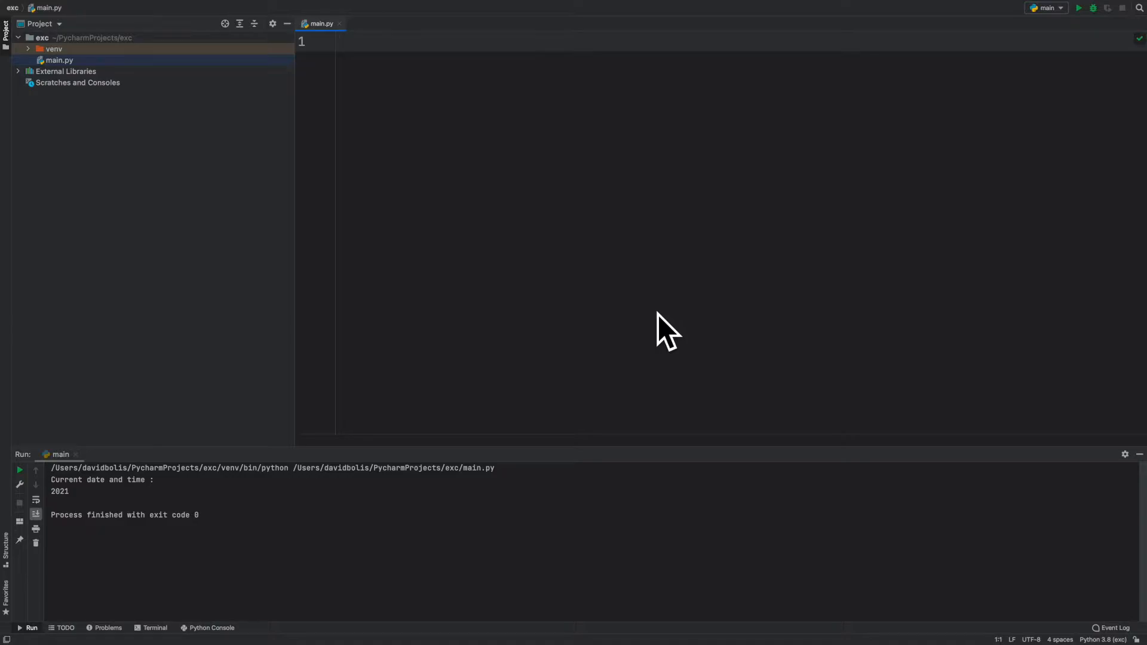
Add the import datetime line at the top of main.py.
{"action": "type", "text": "import"}
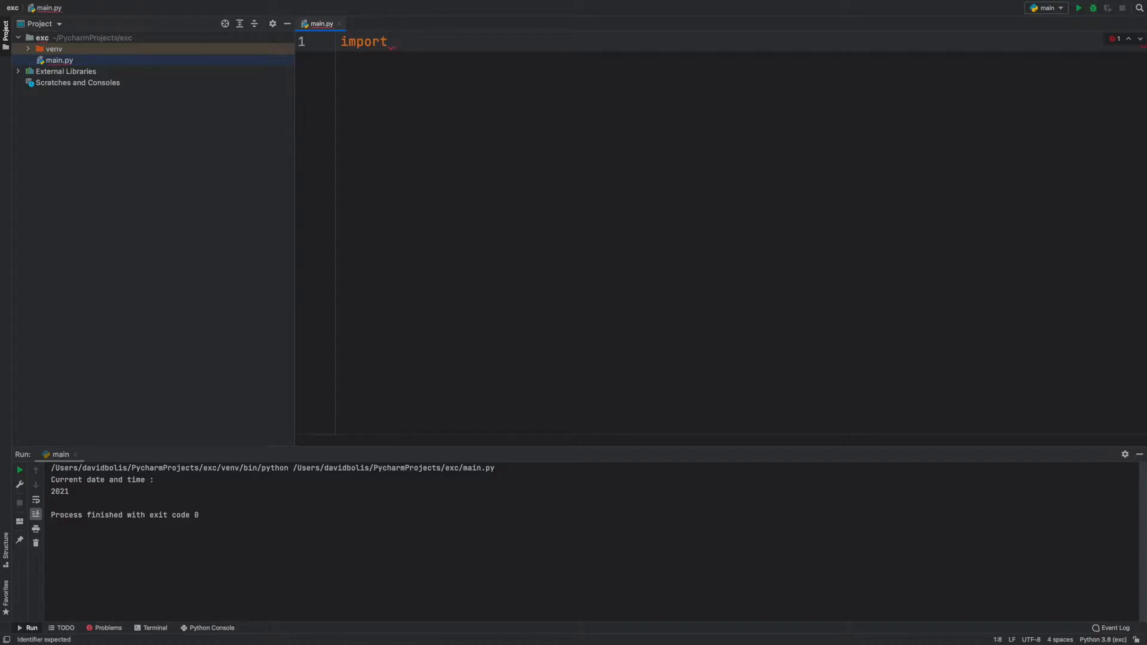
{"action": "type", "text": "date"}
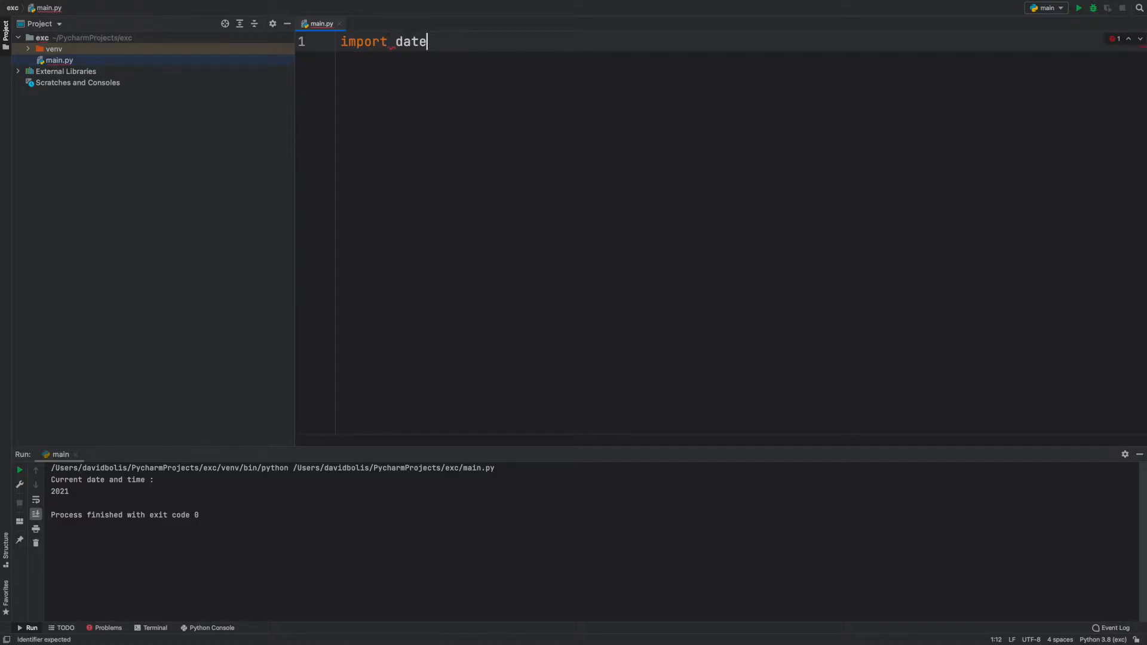
{"action": "type", "text": "time"}
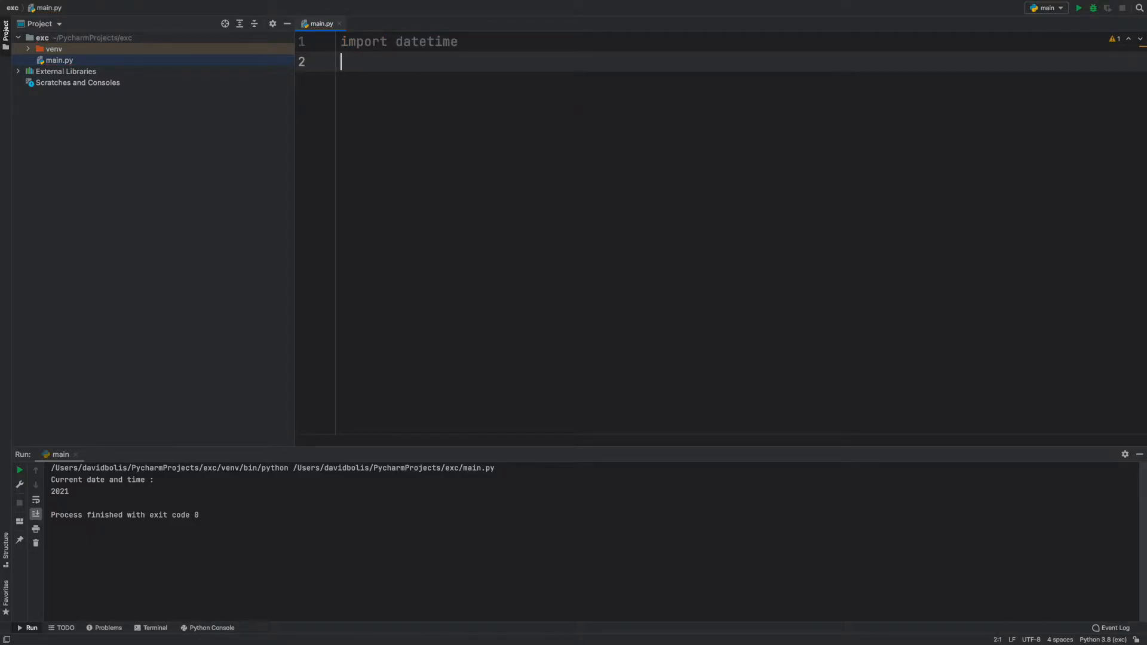
{"action": "type", "text": "nowti"}
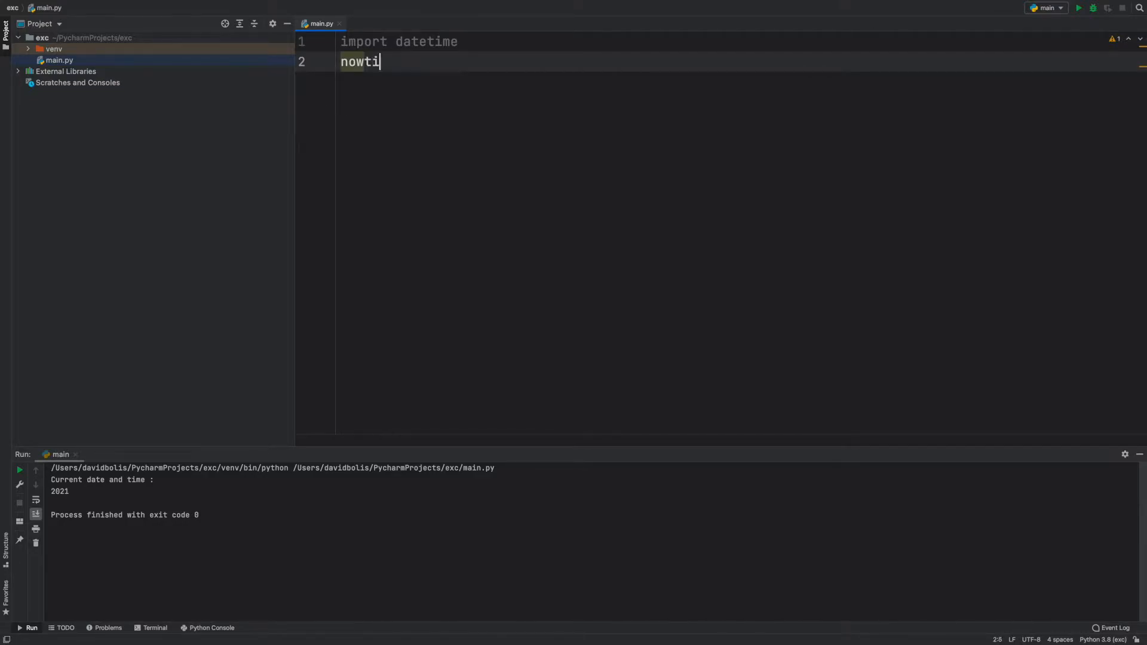
{"action": "type", "text": "m"}
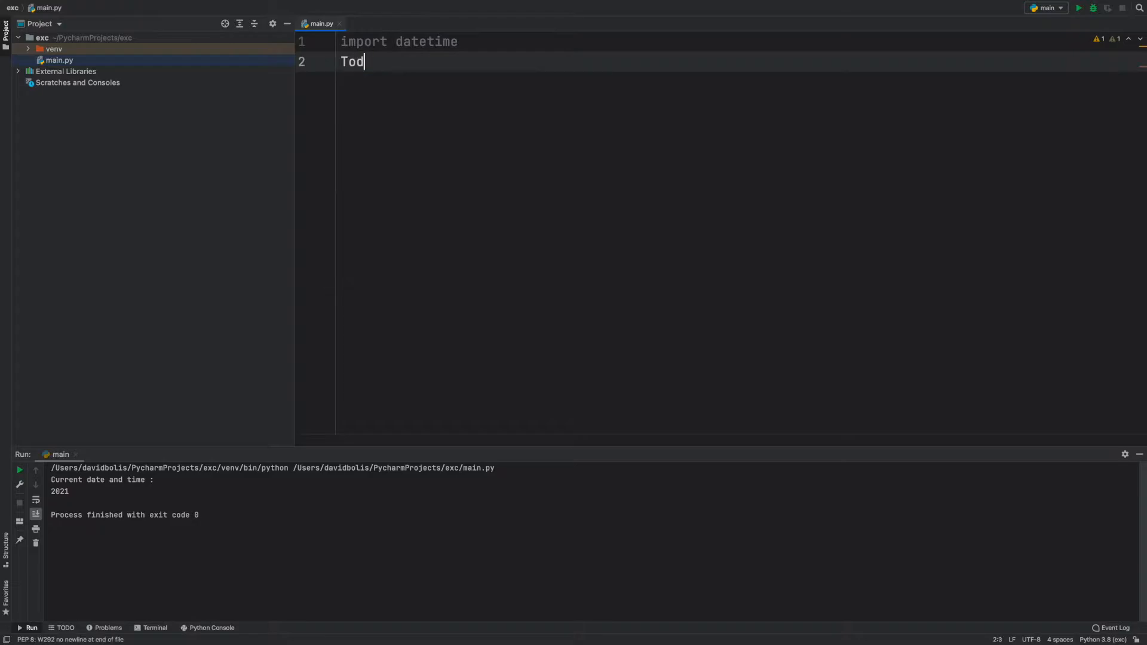
Assign TodayDate = datetime.datetime.now() using autocomplete for now().
{"action": "type", "text": "ayD"}
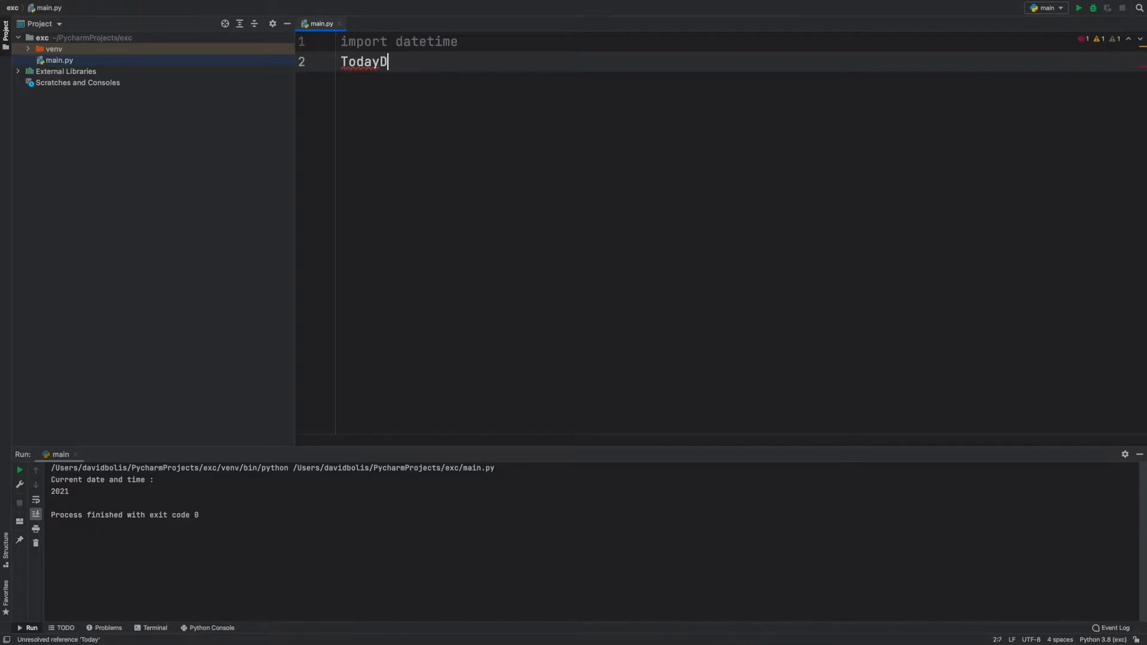
{"action": "type", "text": "ate ="}
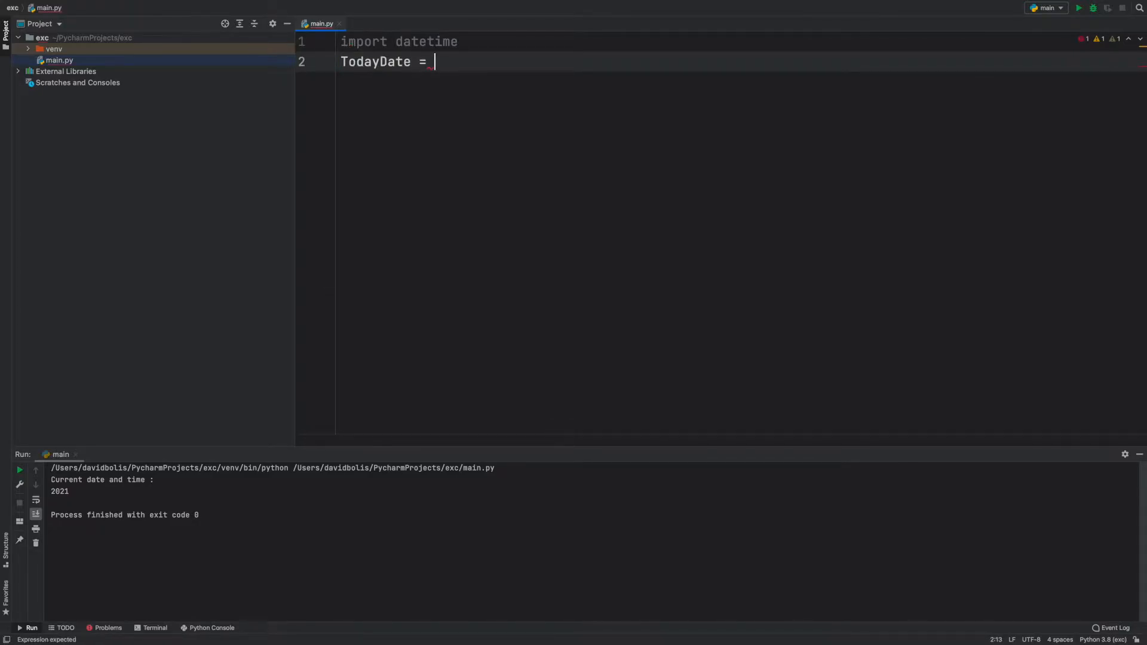
{"action": "type", "text": "datetime"}
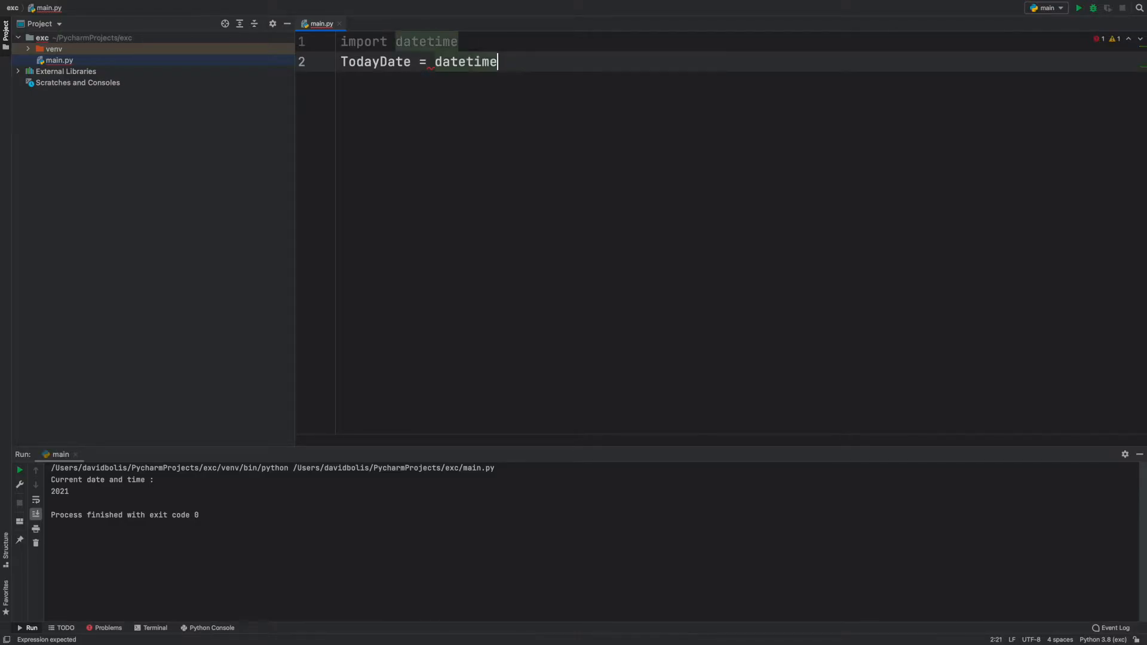
{"action": "type", "text": ".datetime.n"}
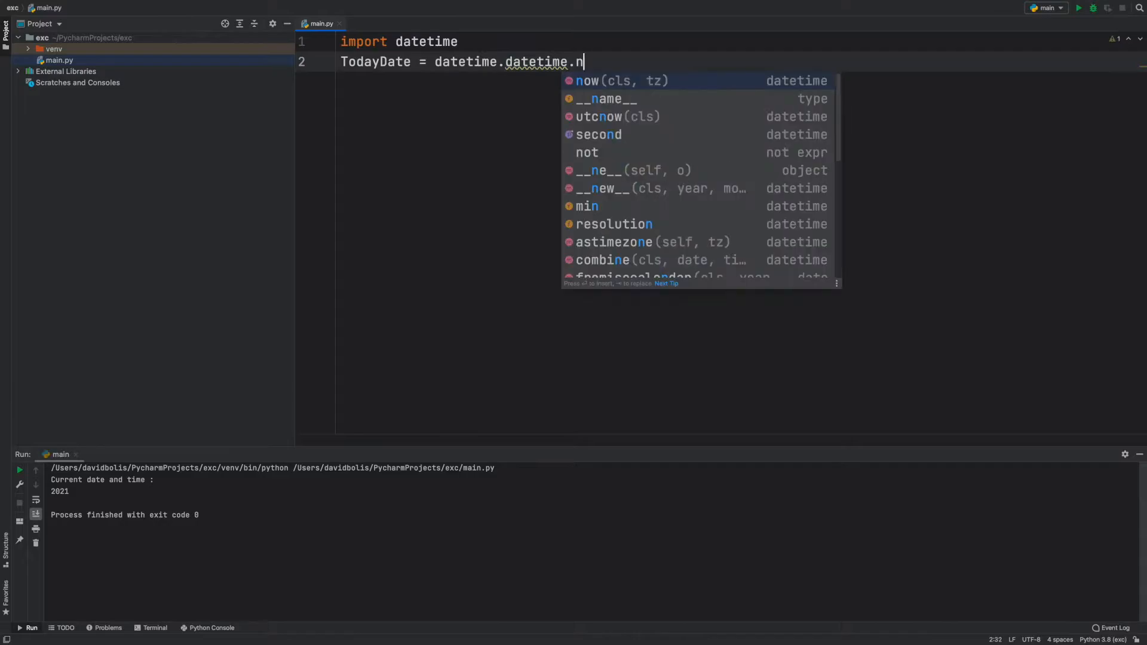
{"action": "left_click", "coordinate": [622, 80]}
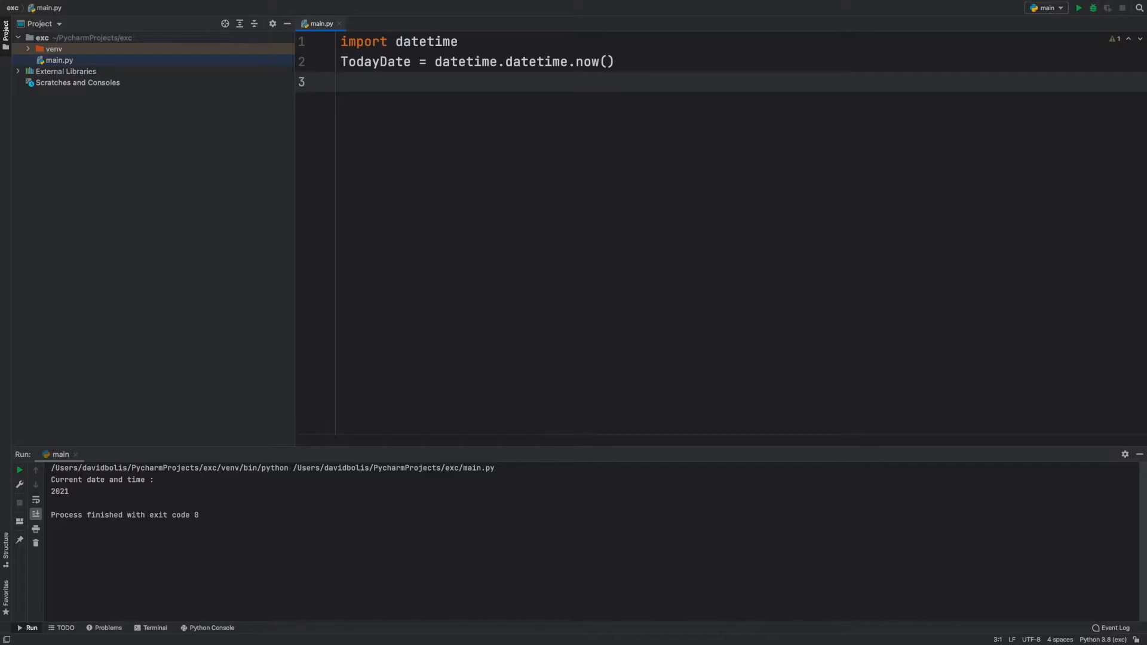
Add print(TodayDate) and run main.py to show the current timestamp.
{"action": "type", "text": "pri"}
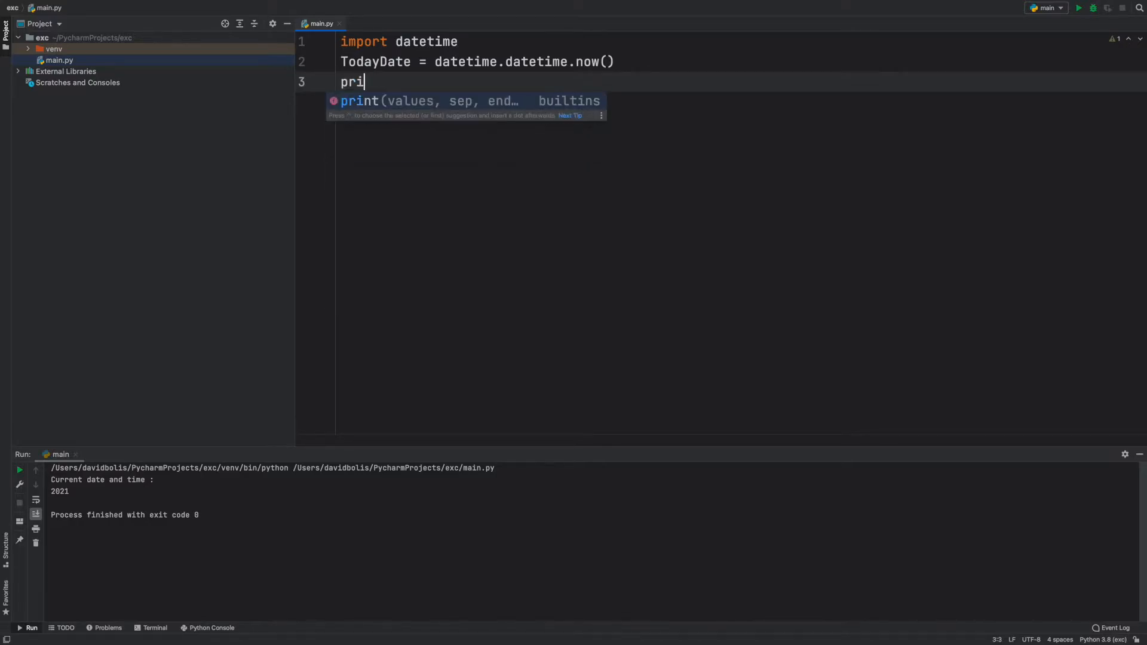
{"action": "key", "text": "Return"}
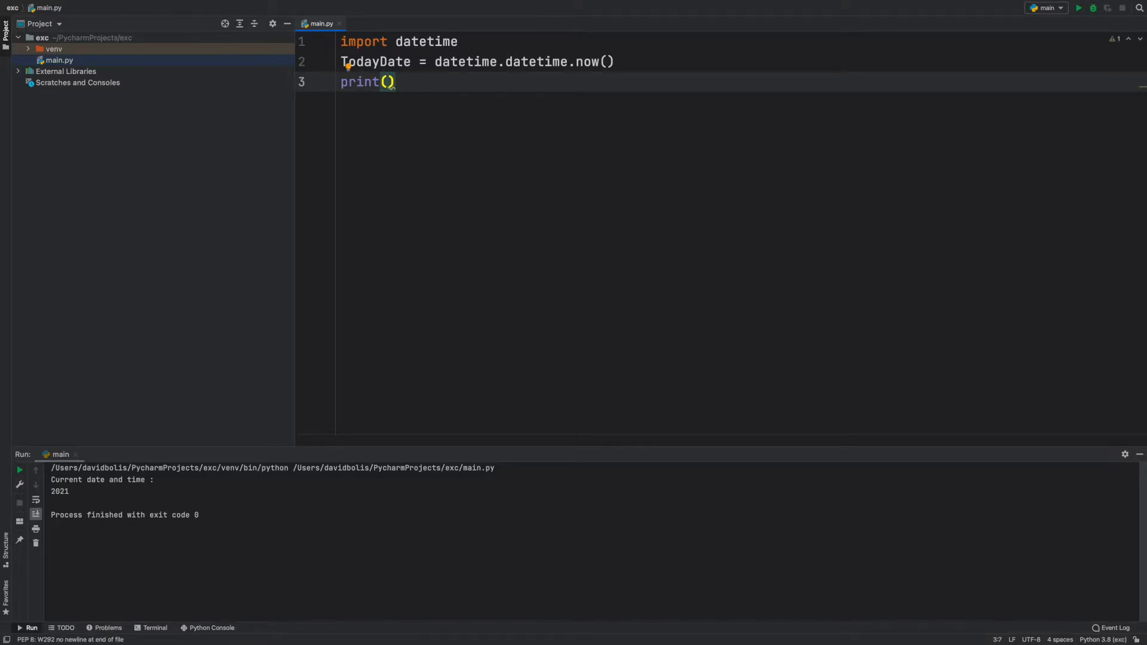
{"action": "mouse_move", "coordinate": [593, 100]}
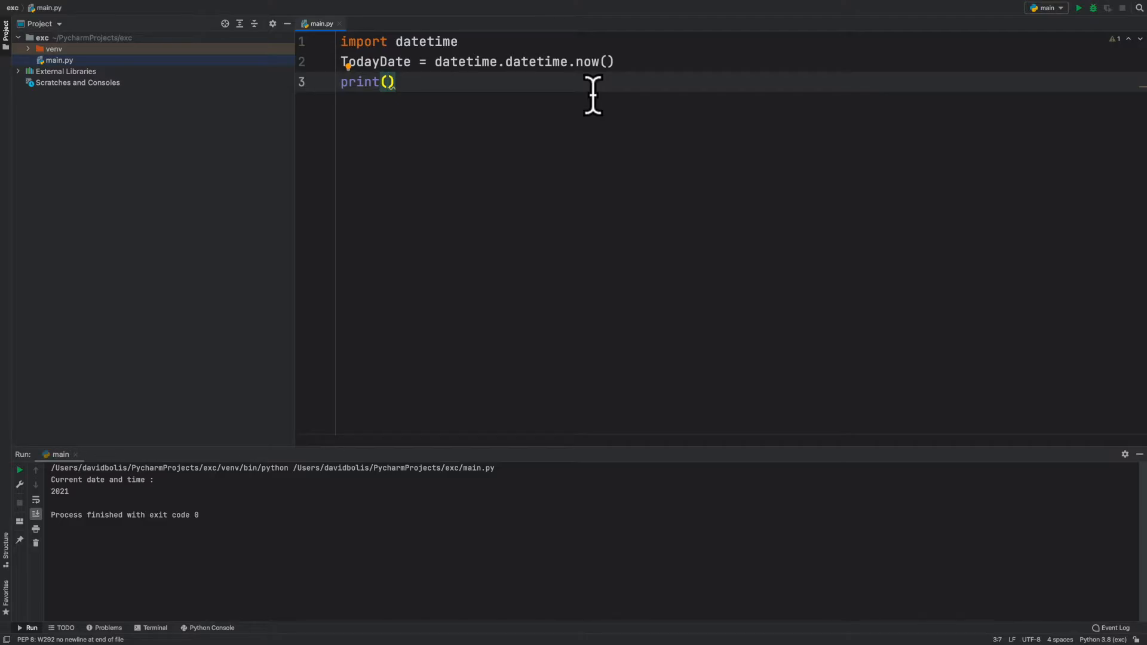
{"action": "type", "text": "TodayDate"}
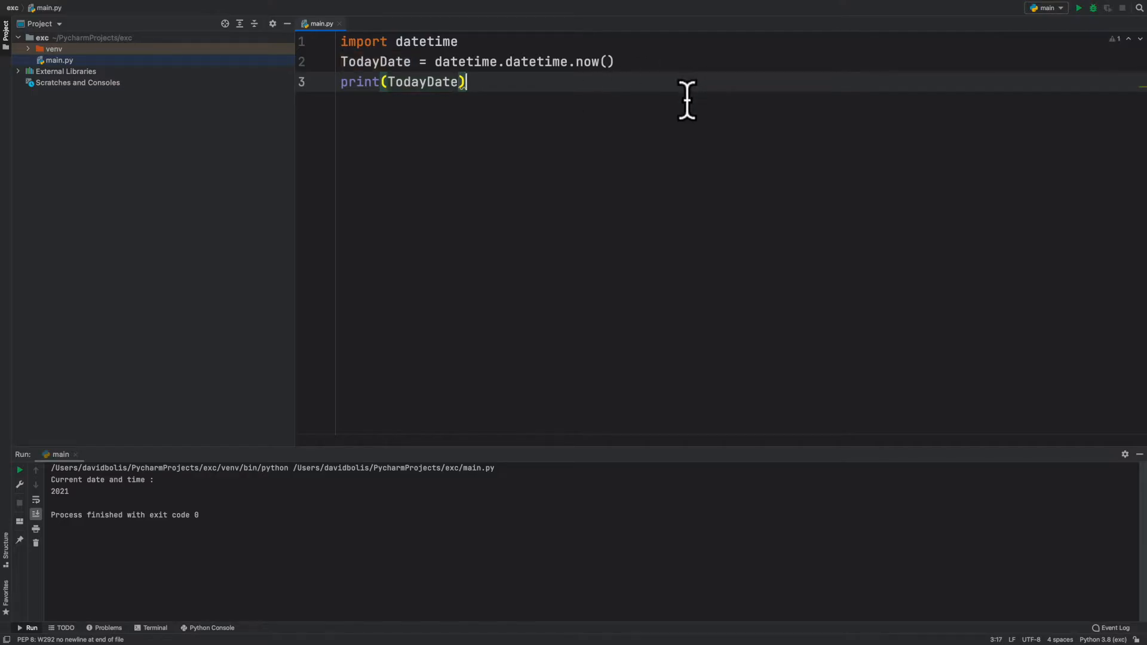
{"action": "left_click", "coordinate": [1078, 8]}
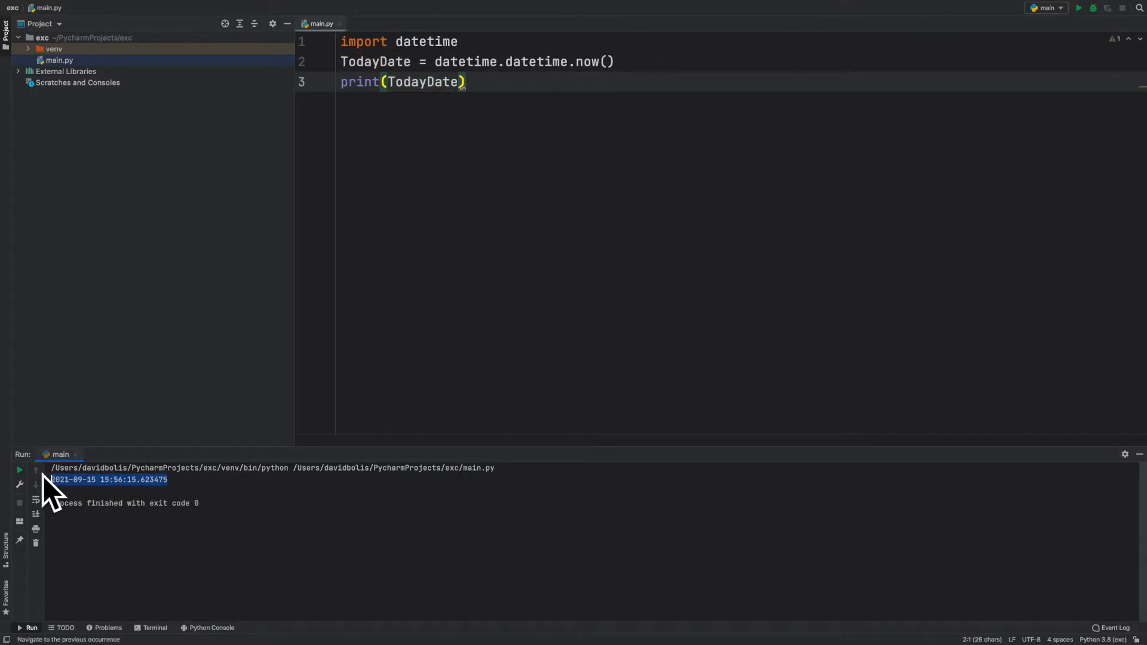
{"action": "mouse_move", "coordinate": [86, 490]}
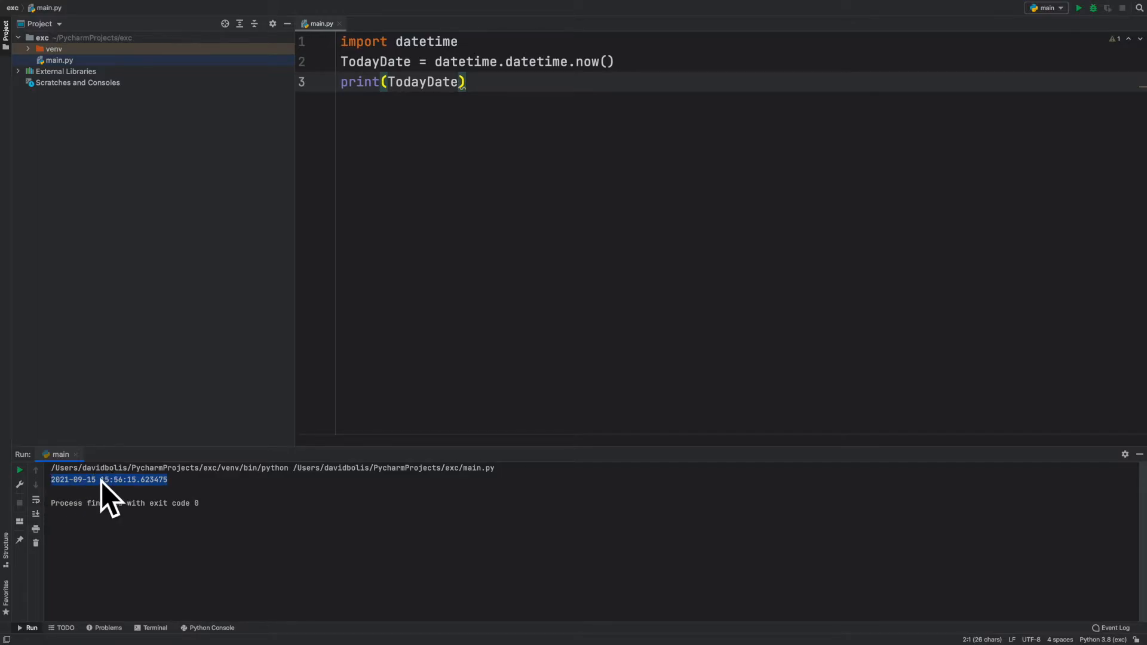
{"action": "mouse_move", "coordinate": [116, 504]}
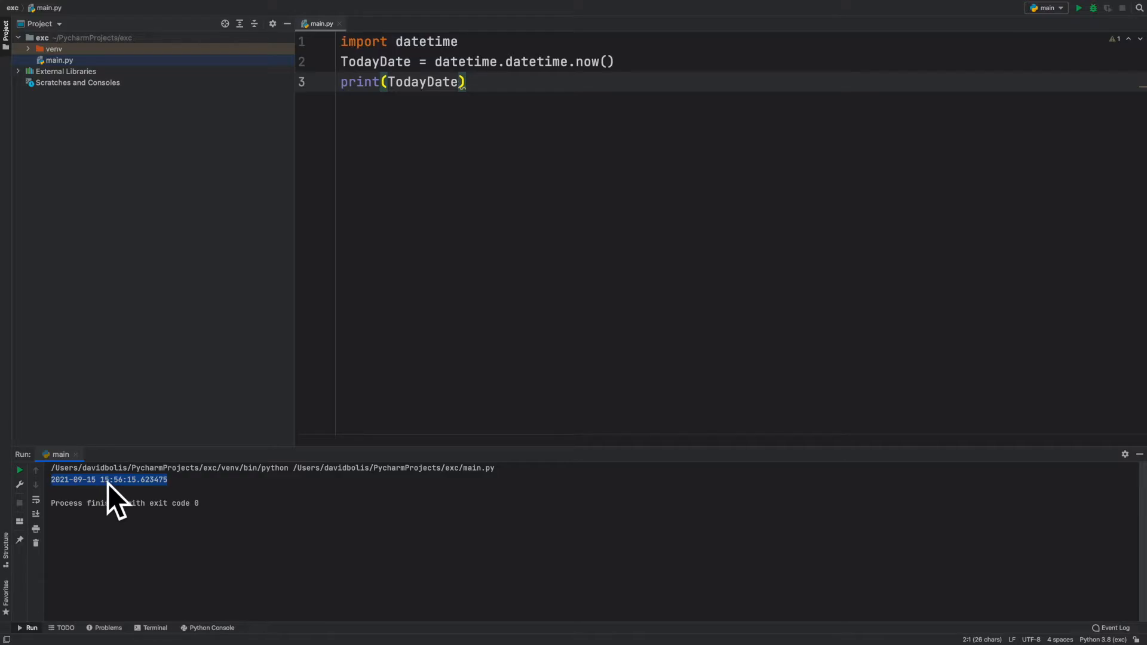
{"action": "mouse_move", "coordinate": [128, 497]}
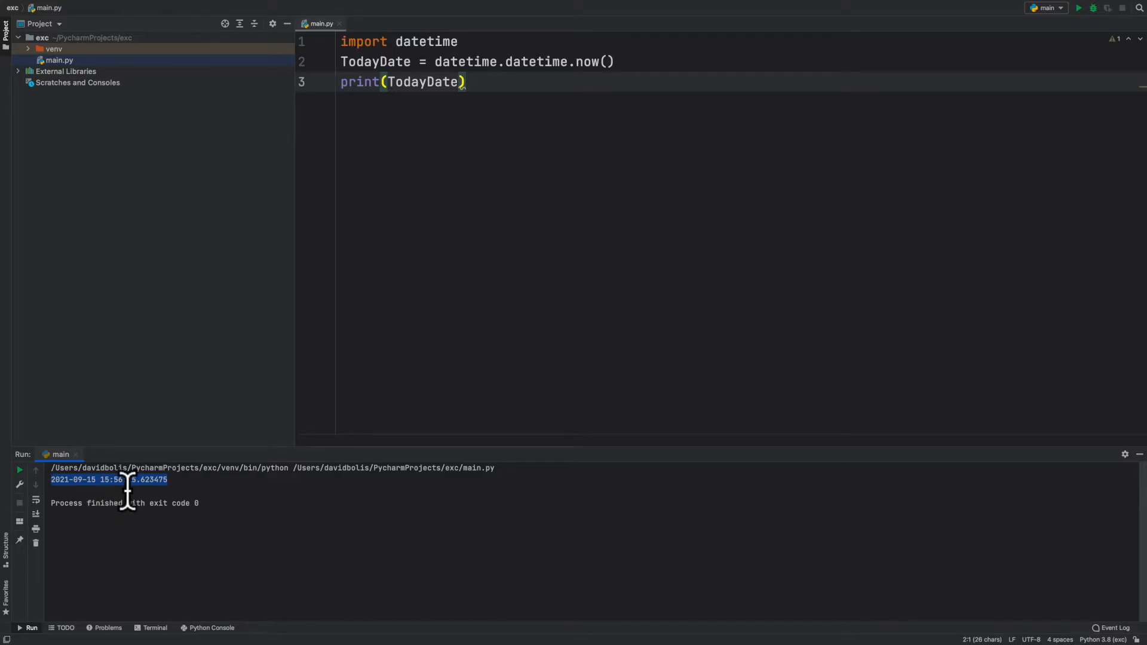
{"action": "mouse_move", "coordinate": [157, 504]}
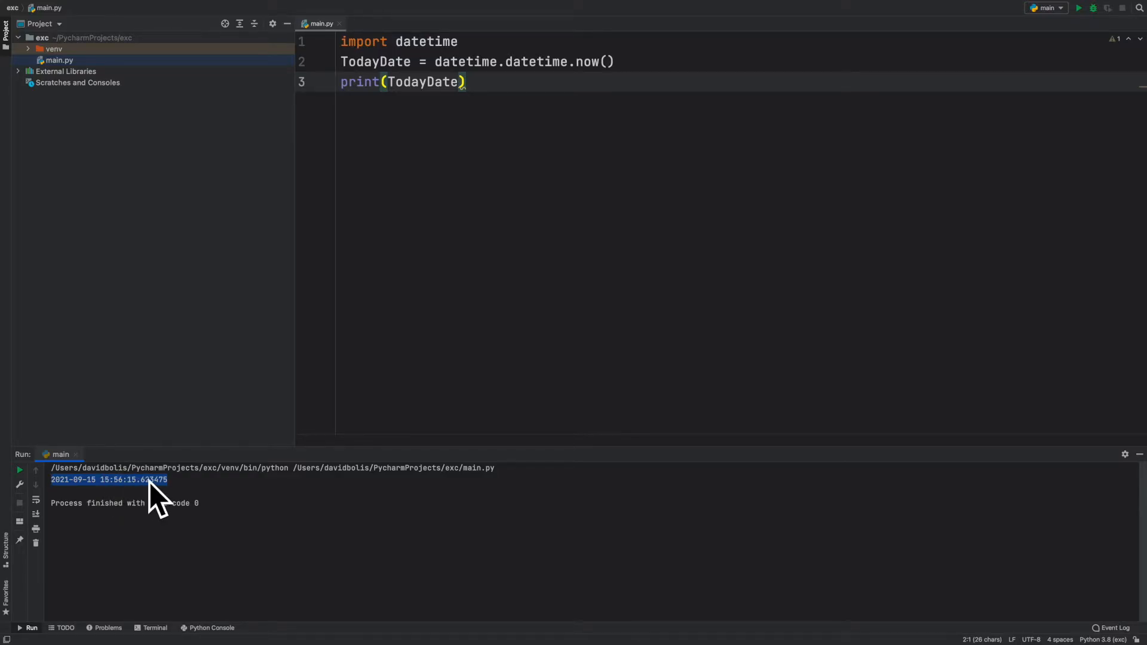
{"action": "mouse_move", "coordinate": [180, 486]}
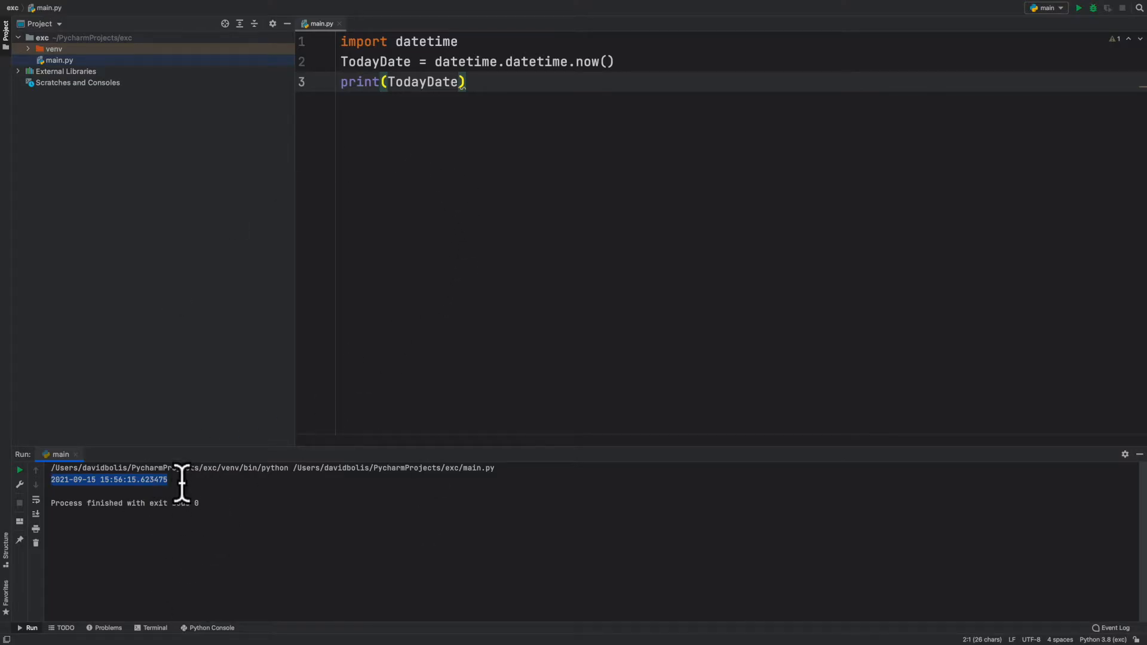
{"action": "mouse_move", "coordinate": [441, 142]}
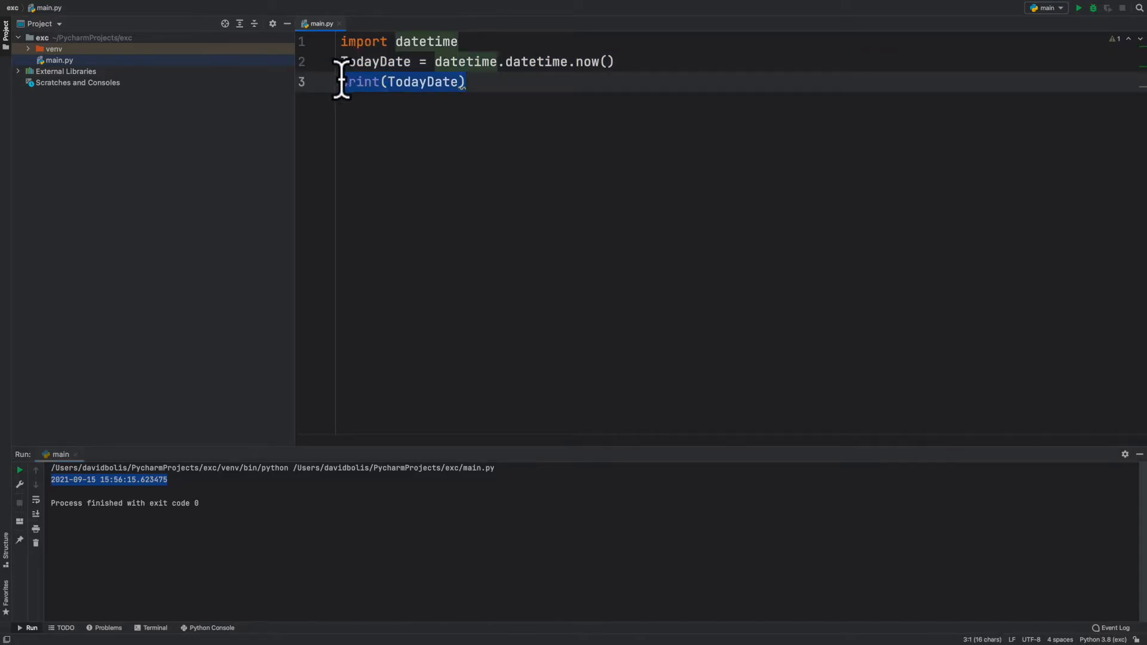
Replace the print line with formattedDate = TodayDate.strftime("%Y").
{"action": "key", "text": "Delete"}
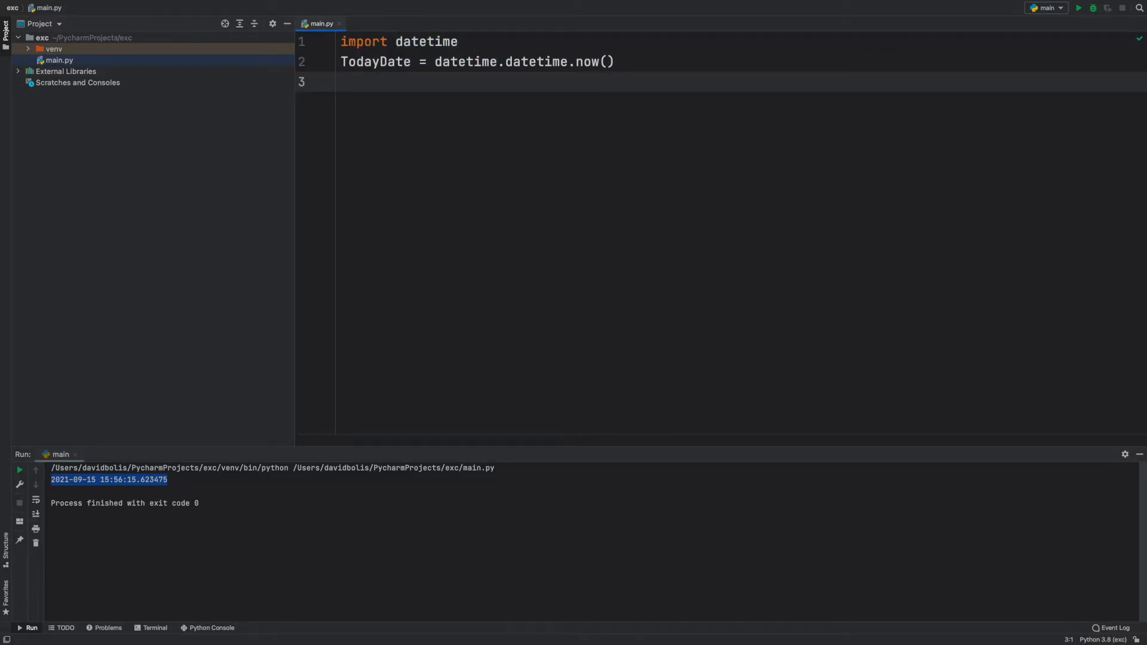
{"action": "type", "text": "f"}
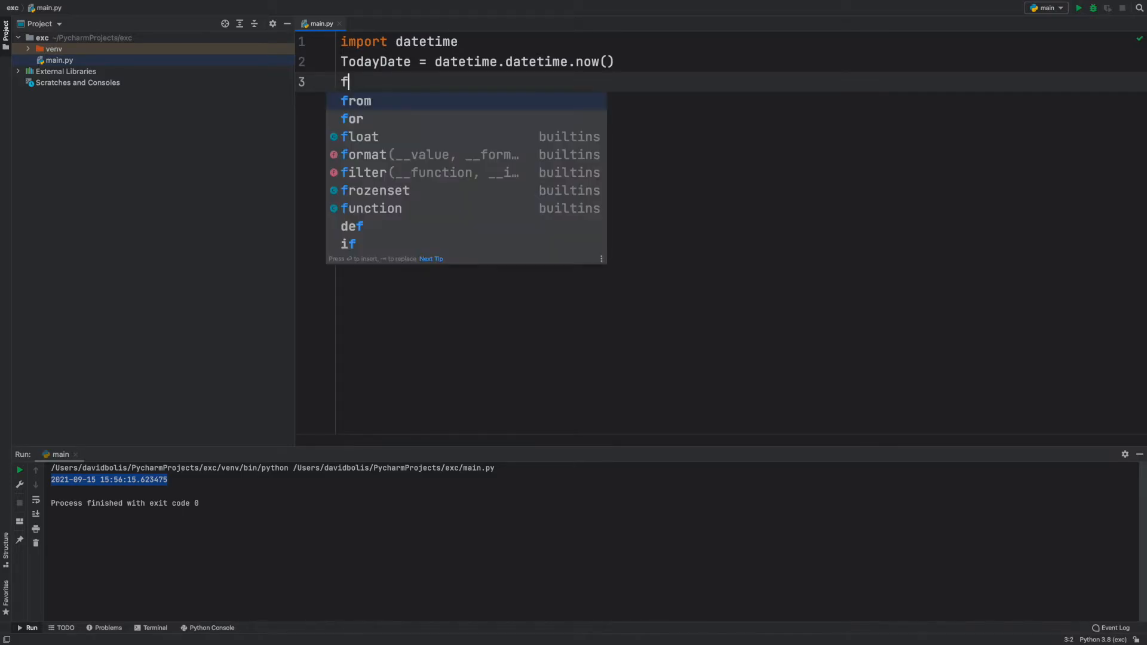
{"action": "type", "text": "ormattedDate"}
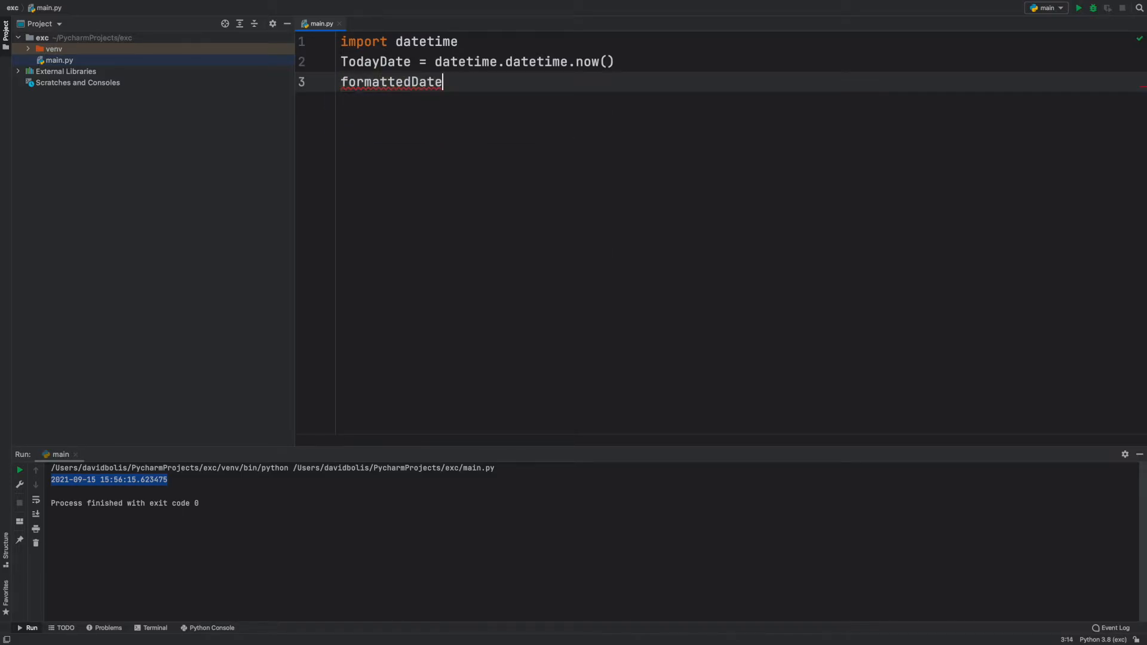
{"action": "type", "text": "="}
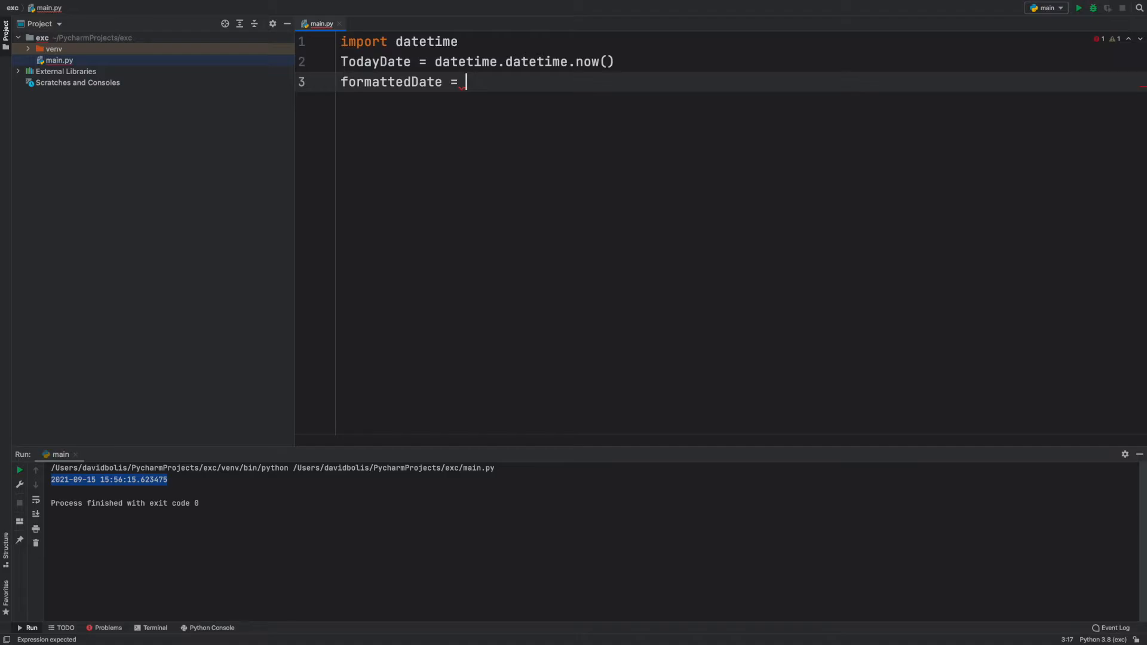
{"action": "type", "text": "t"}
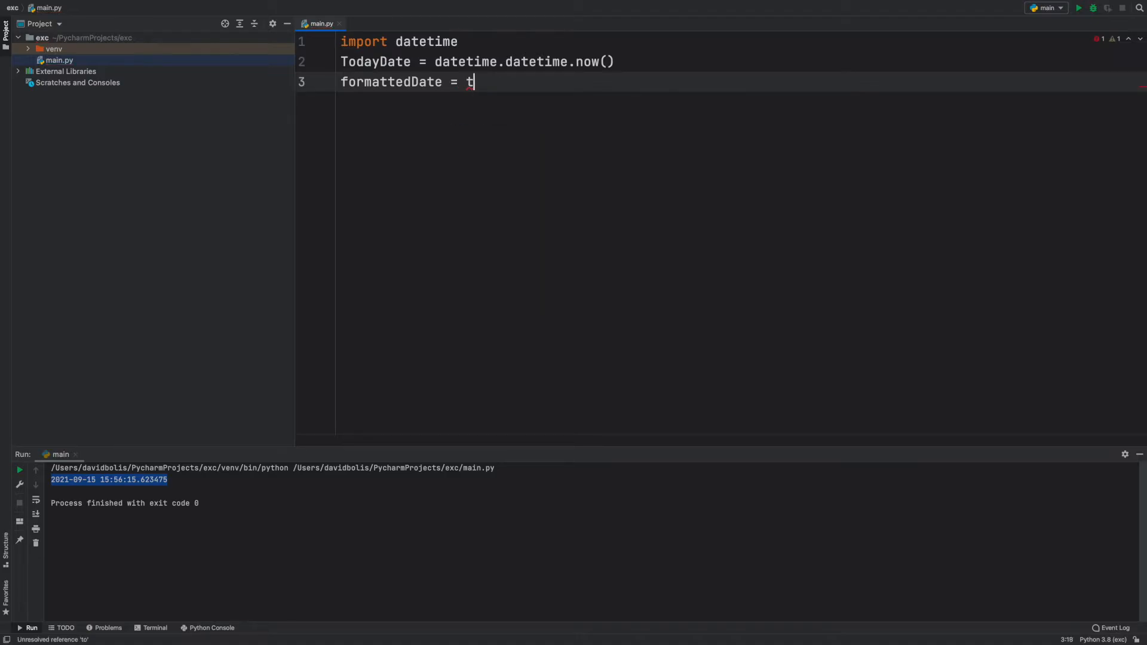
{"action": "type", "text": "odayDate"}
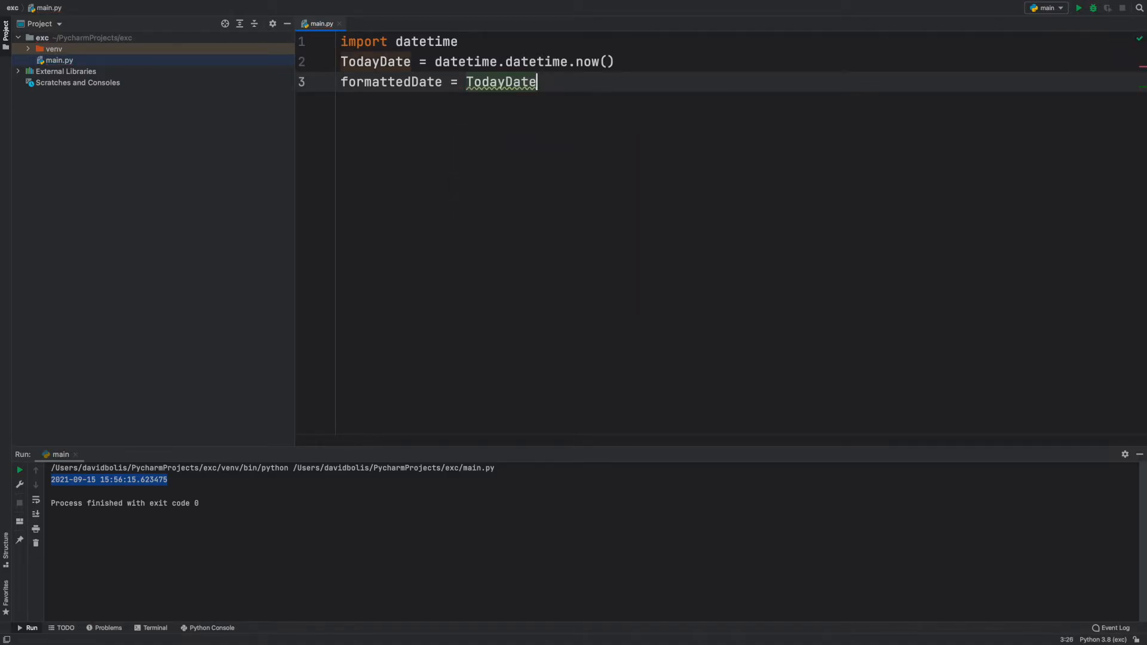
{"action": "type", "text": ".st"}
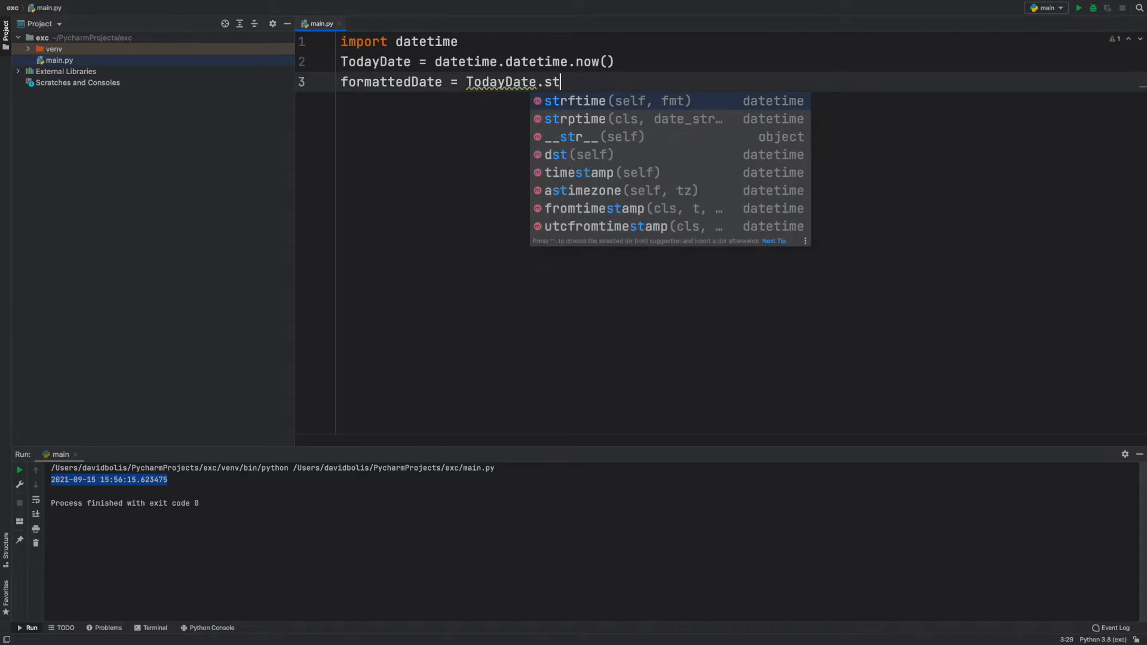
{"action": "type", "text": "rftime("}
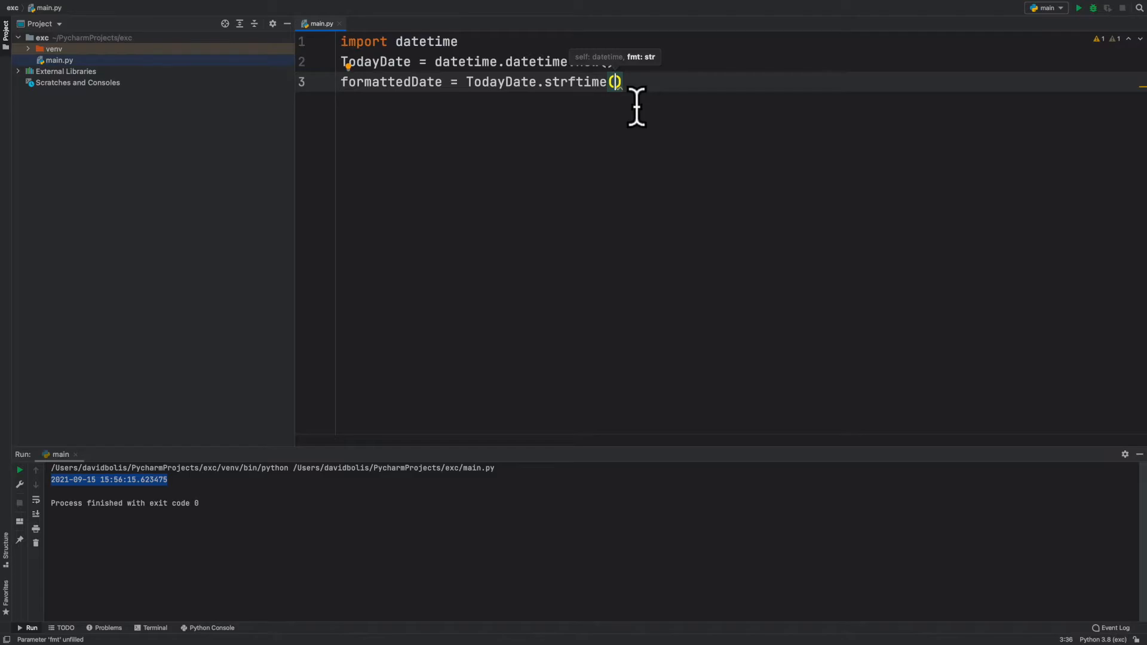
{"action": "type", "text": "\""}
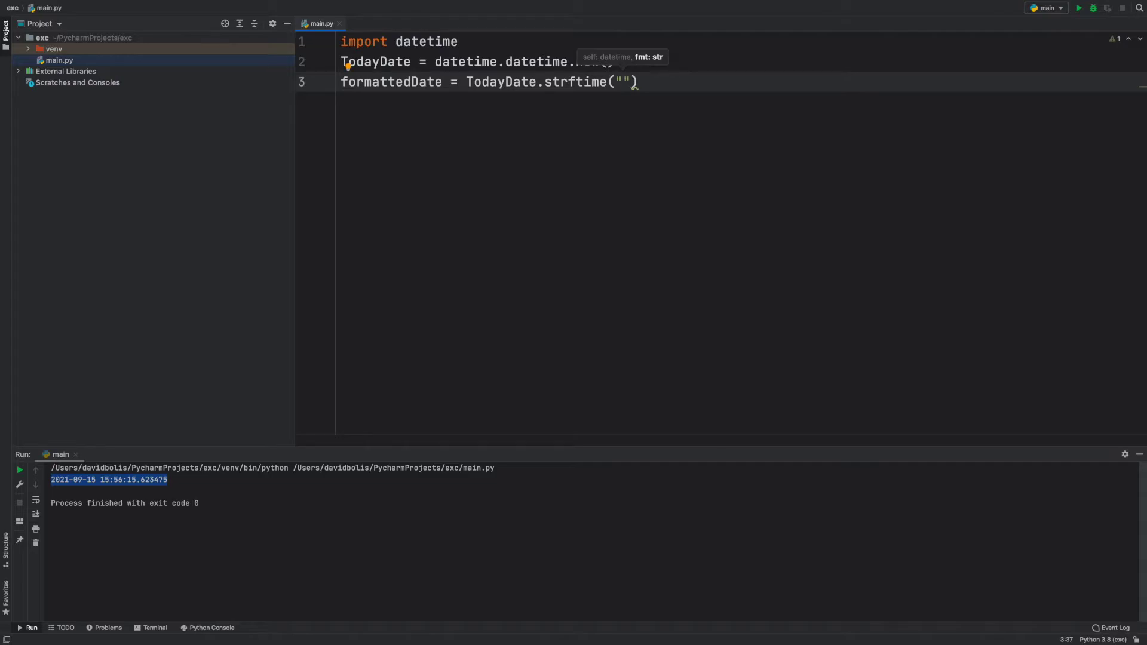
{"action": "type", "text": "%Y"}
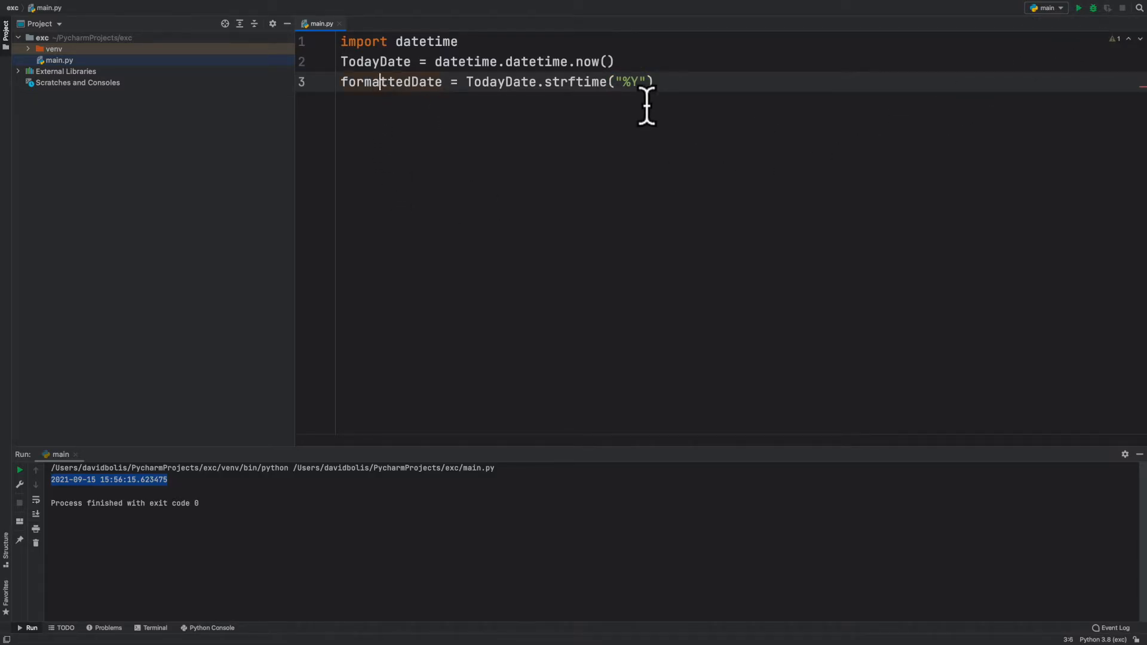
Add print(formattedDate) so the run outputs 2021.
{"action": "type", "text": "print"}
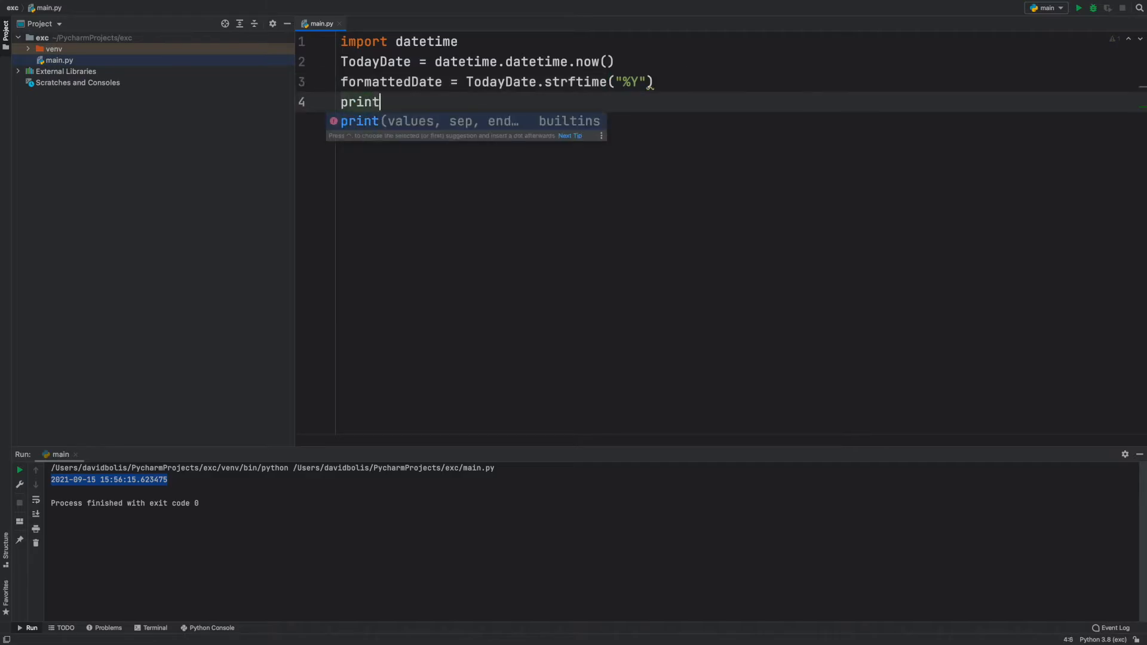
{"action": "type", "text": "(formattedDate"}
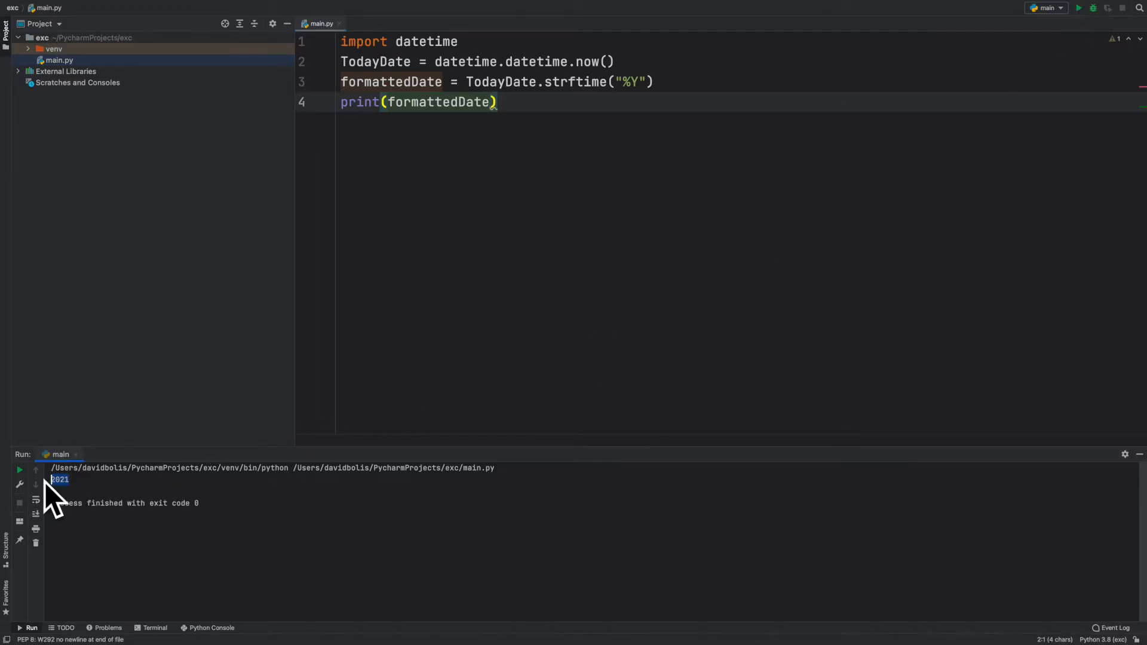
{"action": "mouse_move", "coordinate": [514, 103]}
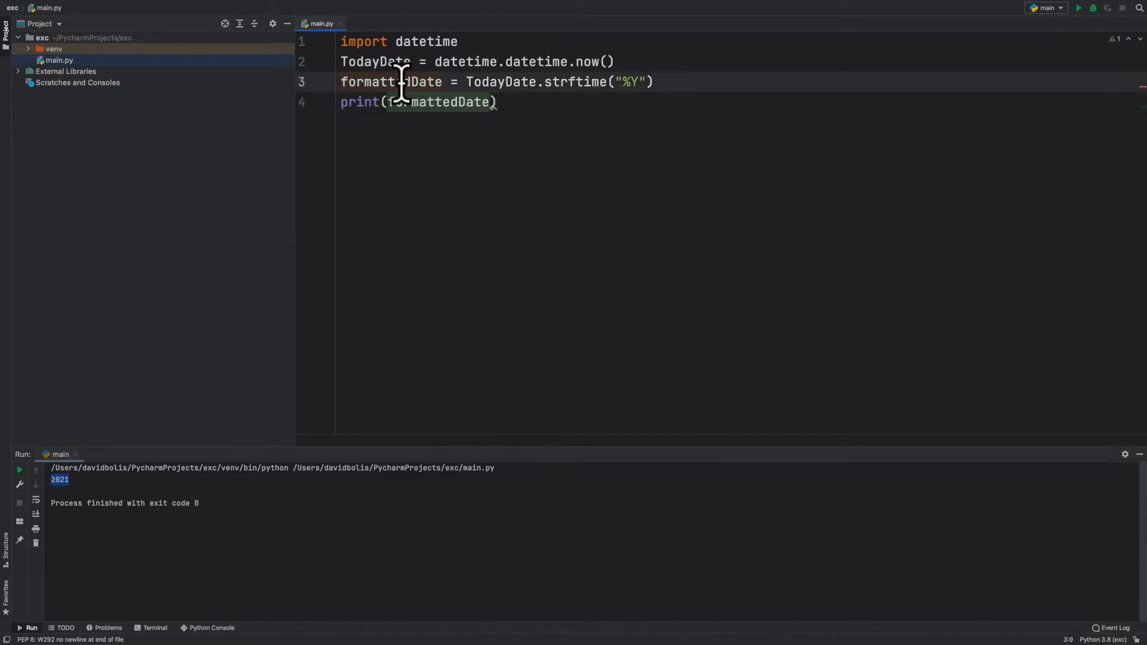
Rename formattedDate to Year and add Month = TodayDate.strftime("%m").
{"action": "type", "text": "Year"}
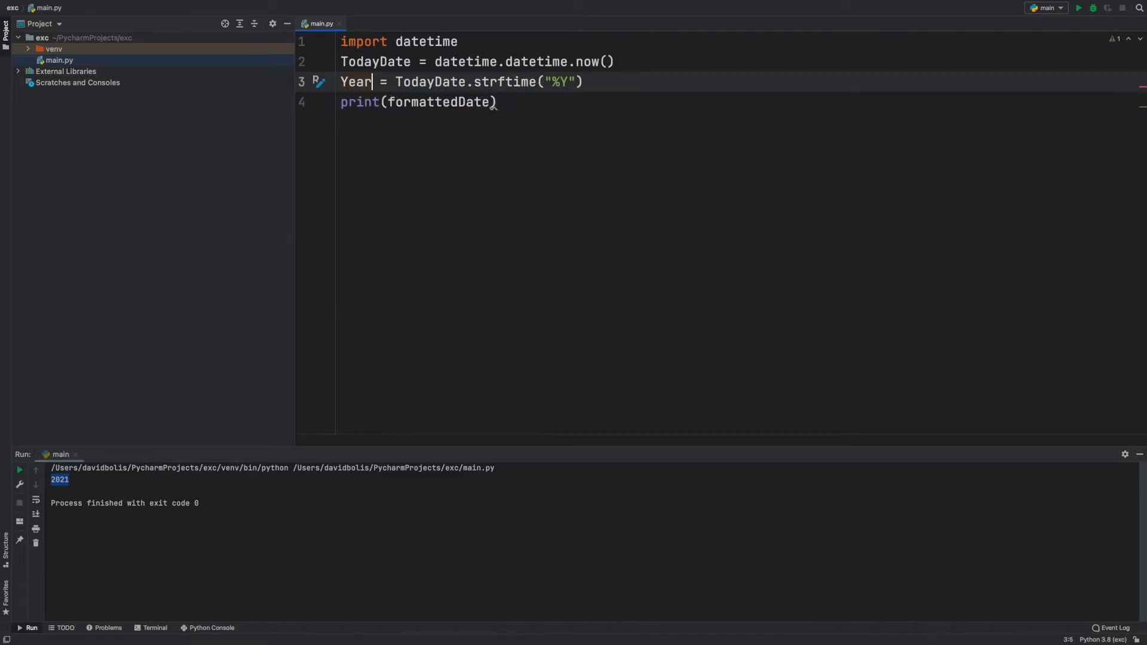
{"action": "mouse_move", "coordinate": [533, 103]}
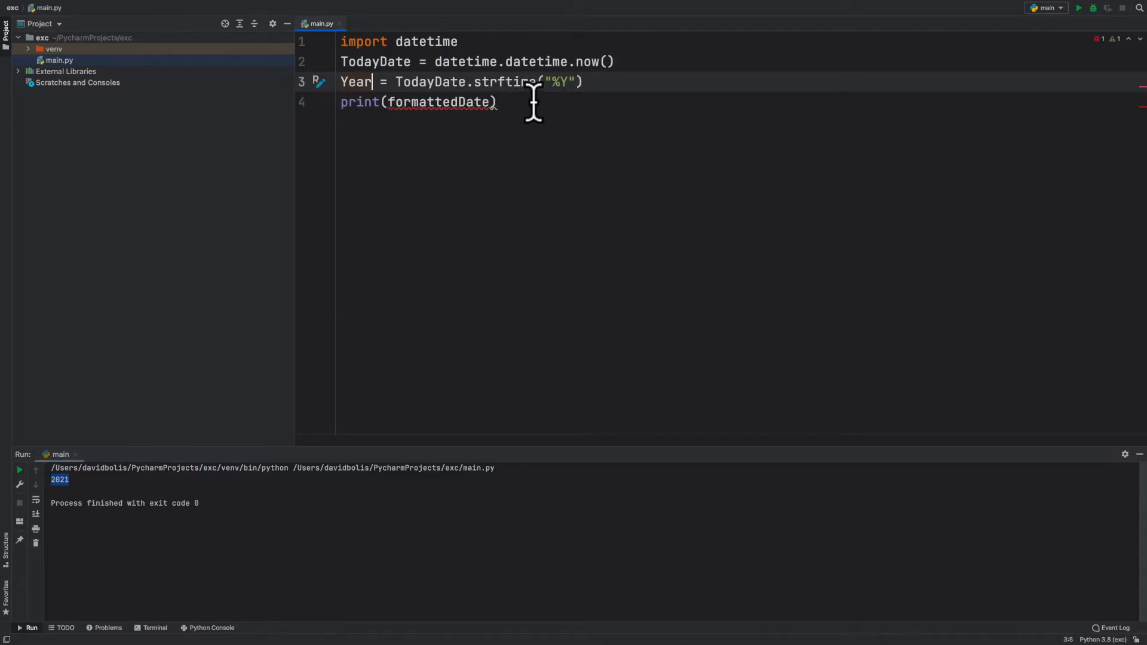
{"action": "type", "text": "Mo"}
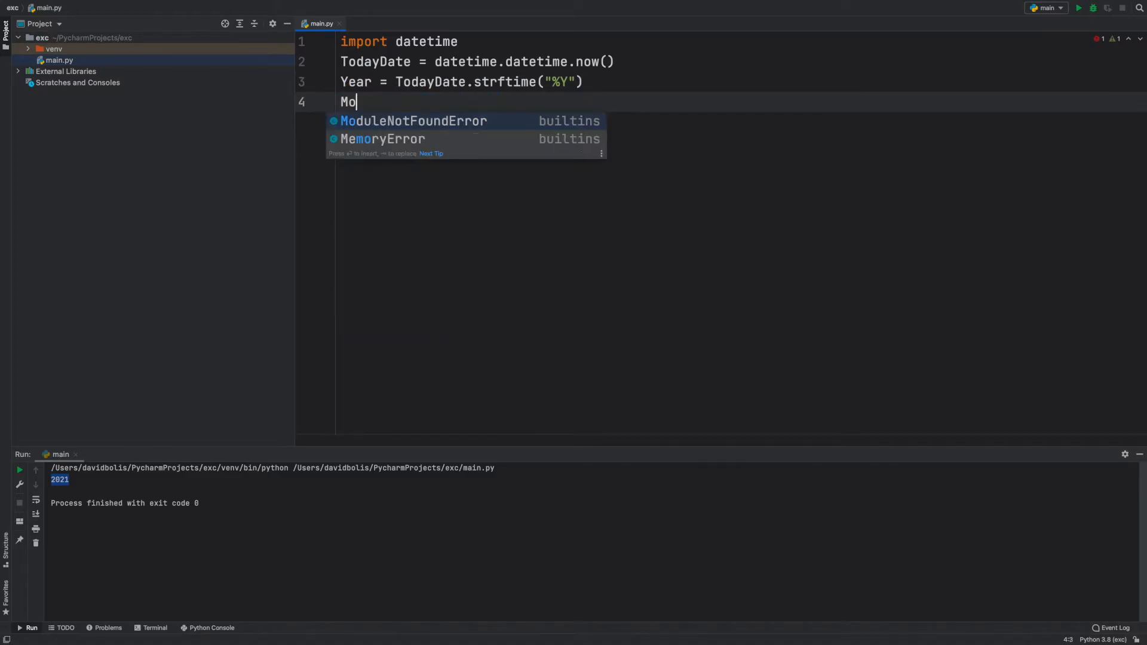
{"action": "type", "text": "nth = T"}
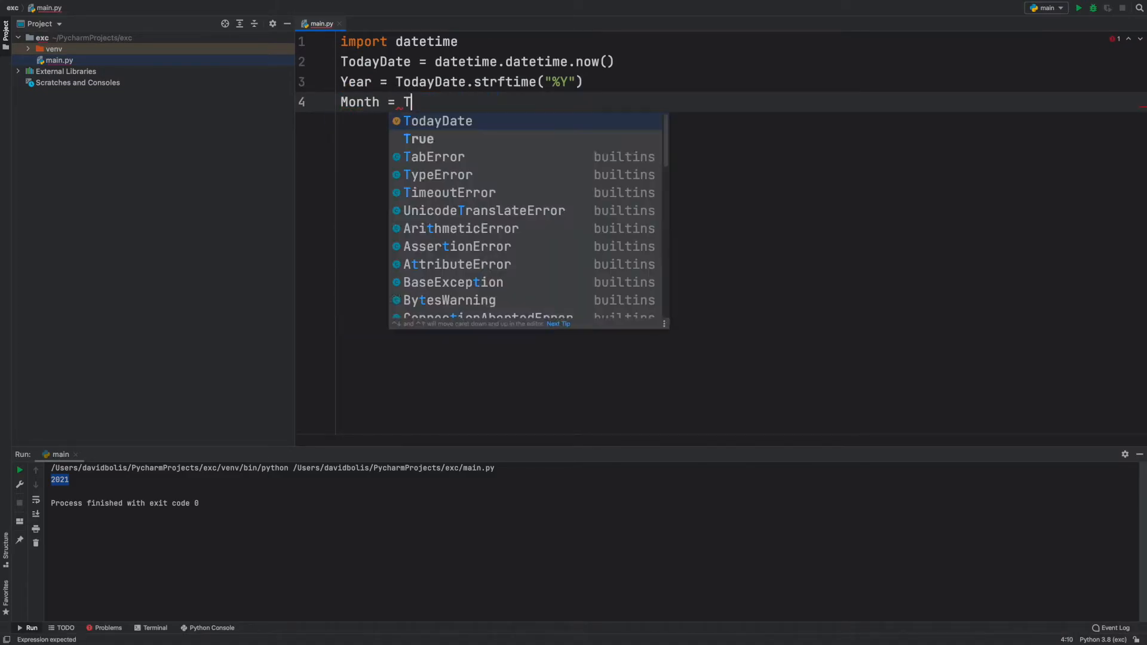
{"action": "type", "text": "odayDate.strftime(\"%"}
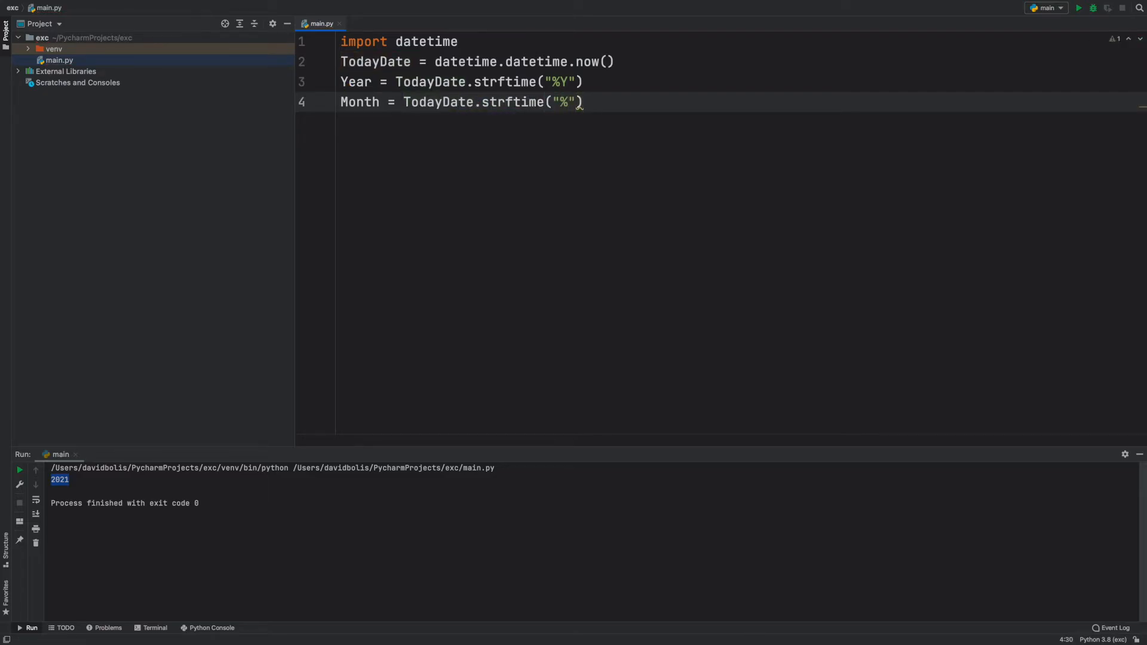
{"action": "type", "text": "m"}
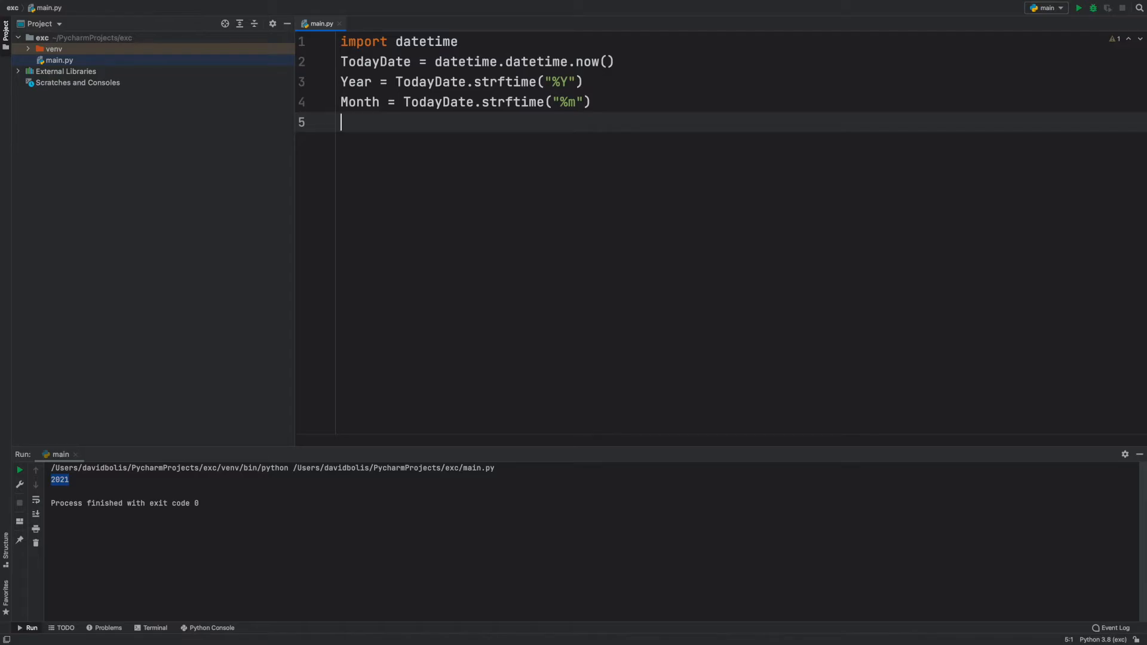
Add Day = TodayDate.strftime("%d") using strftime from autocomplete.
{"action": "type", "text": "Day ="}
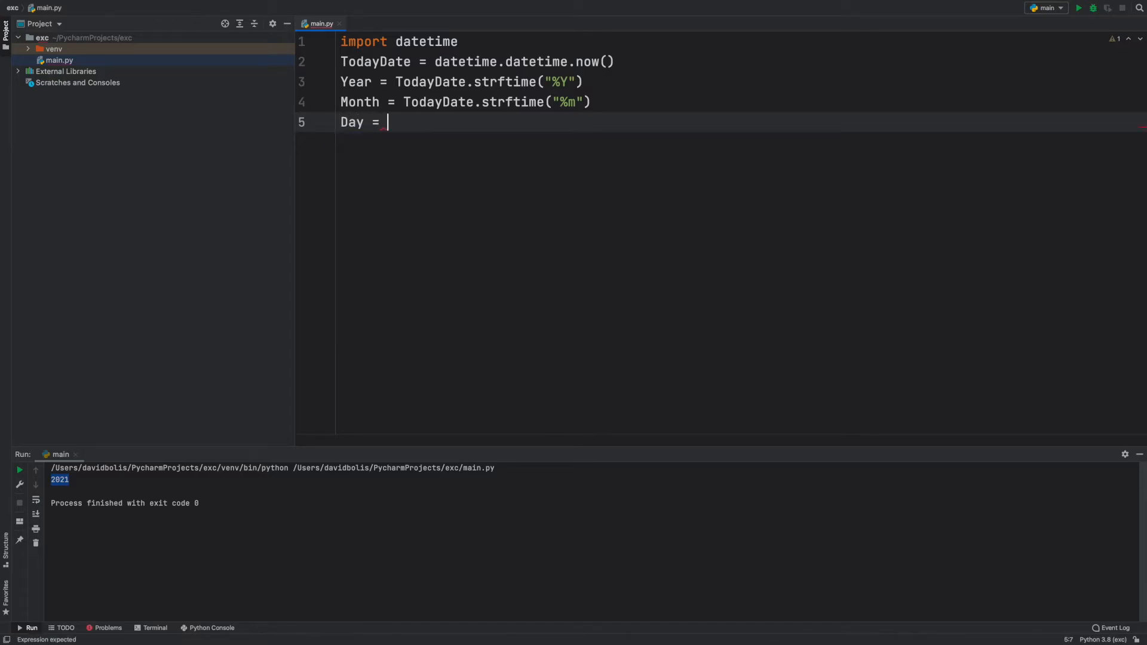
{"action": "type", "text": "TodayDate."}
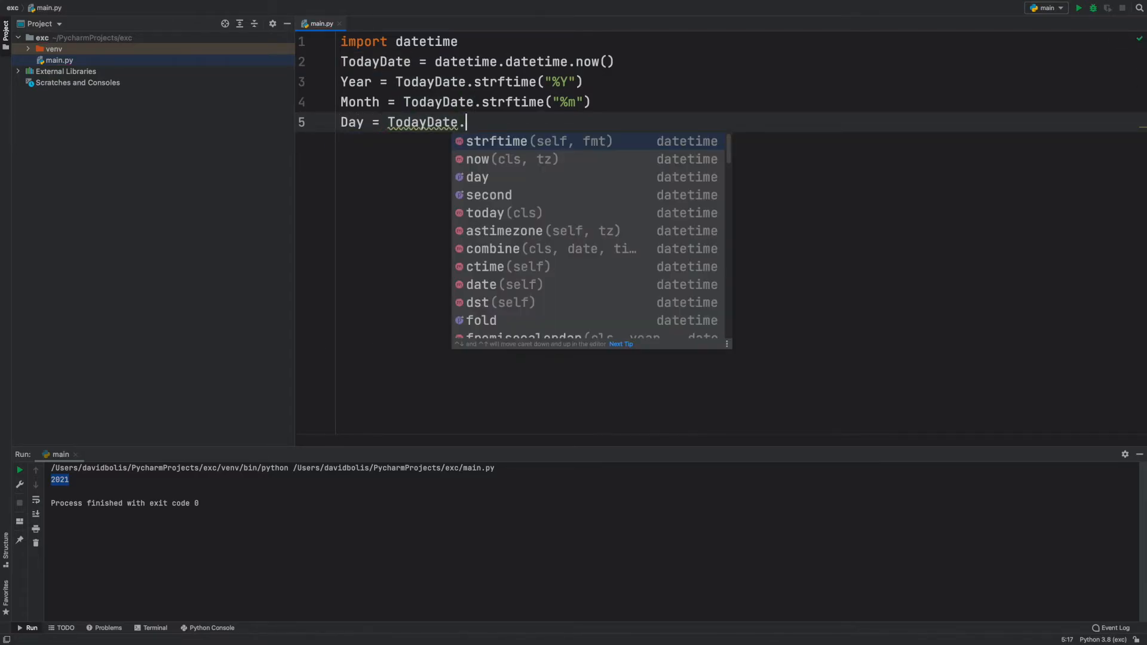
{"action": "left_click", "coordinate": [496, 141]}
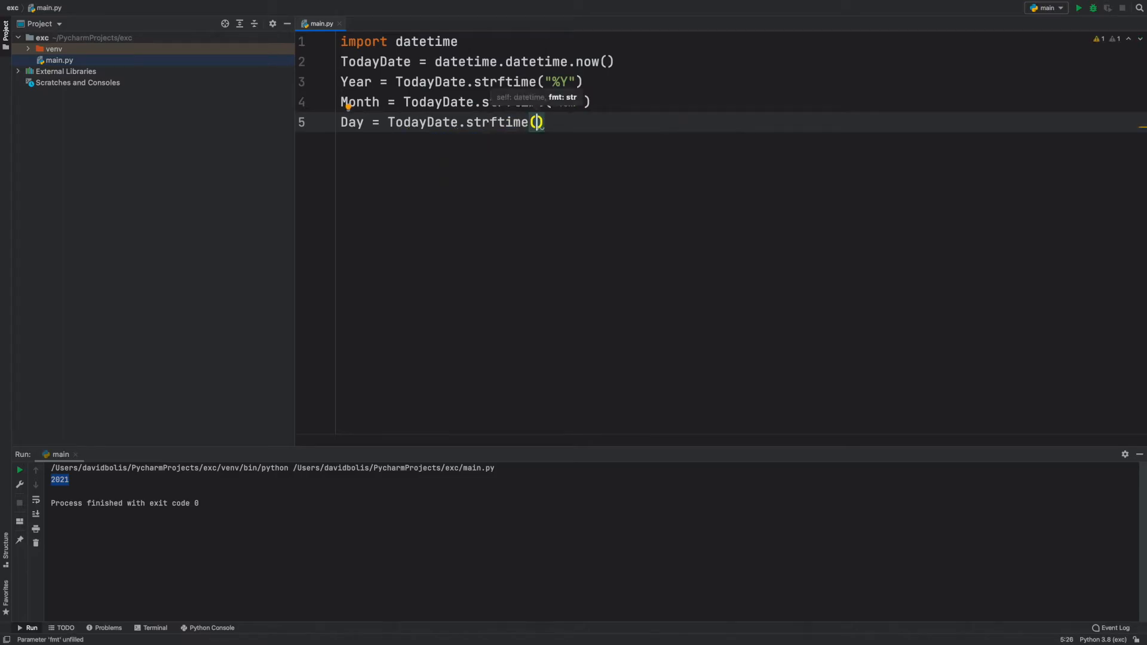
{"action": "type", "text": "\"%"}
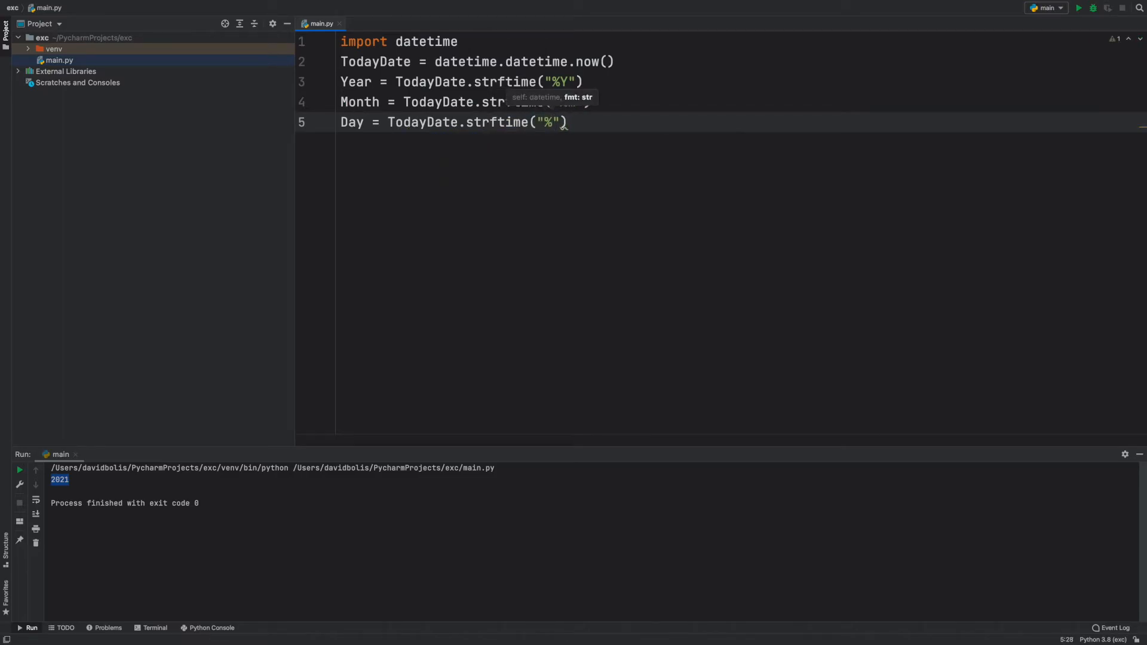
{"action": "type", "text": "cd"}
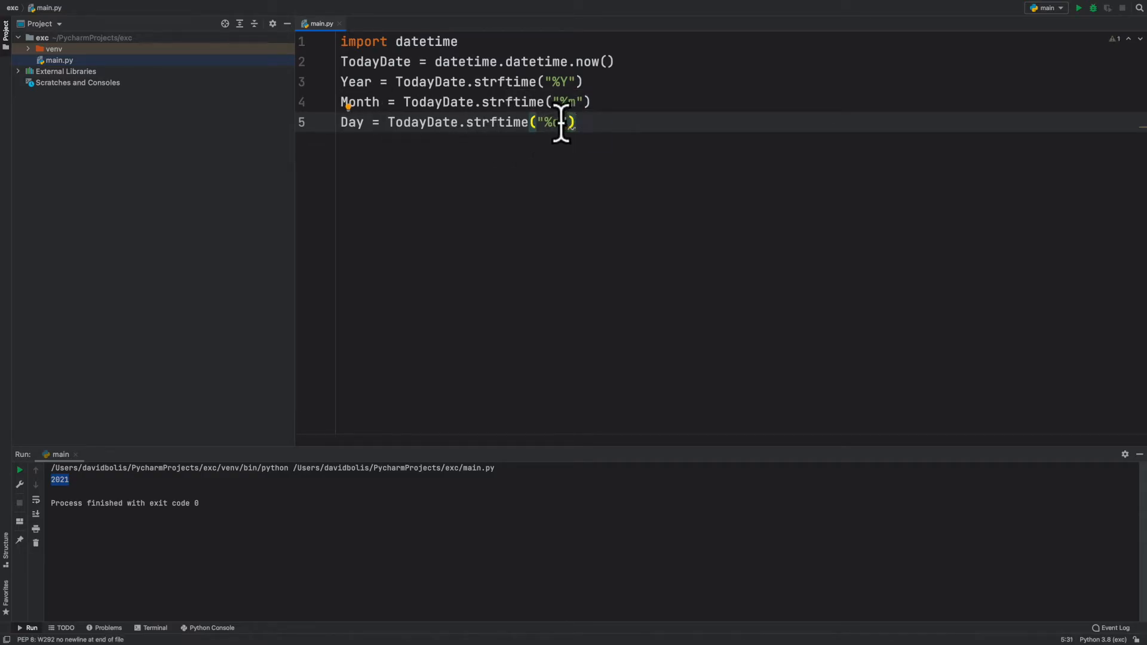
{"action": "type", "text": "d"}
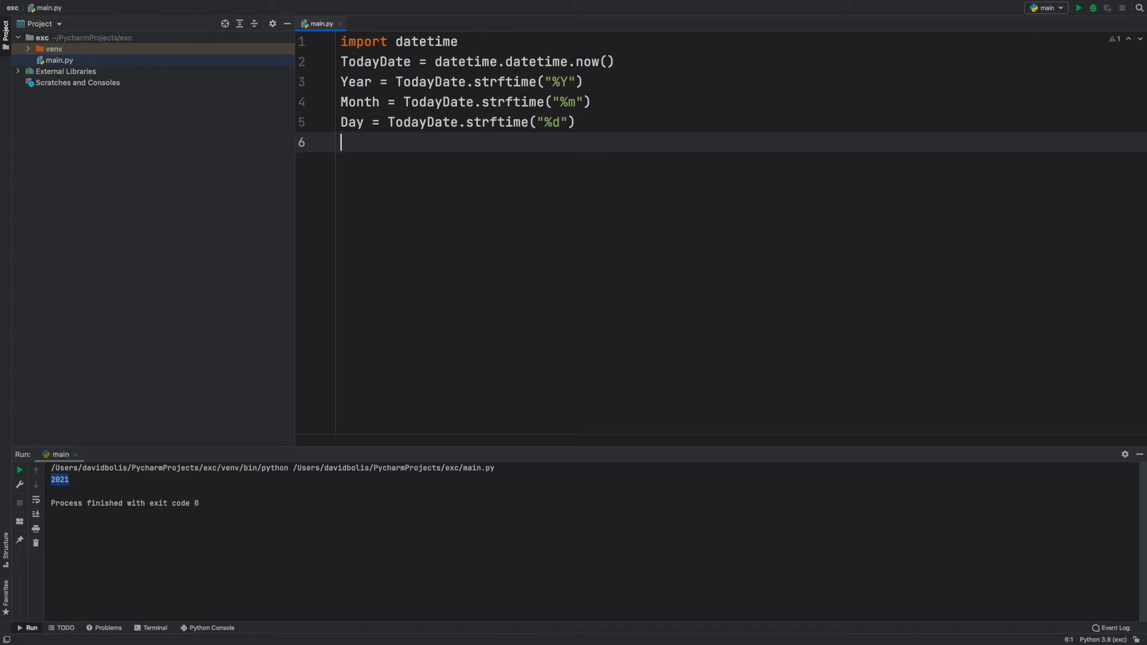
Add FormattedDate = Day + Month + Year followed by print(FormattedDate).
{"action": "type", "text": "Formatted"}
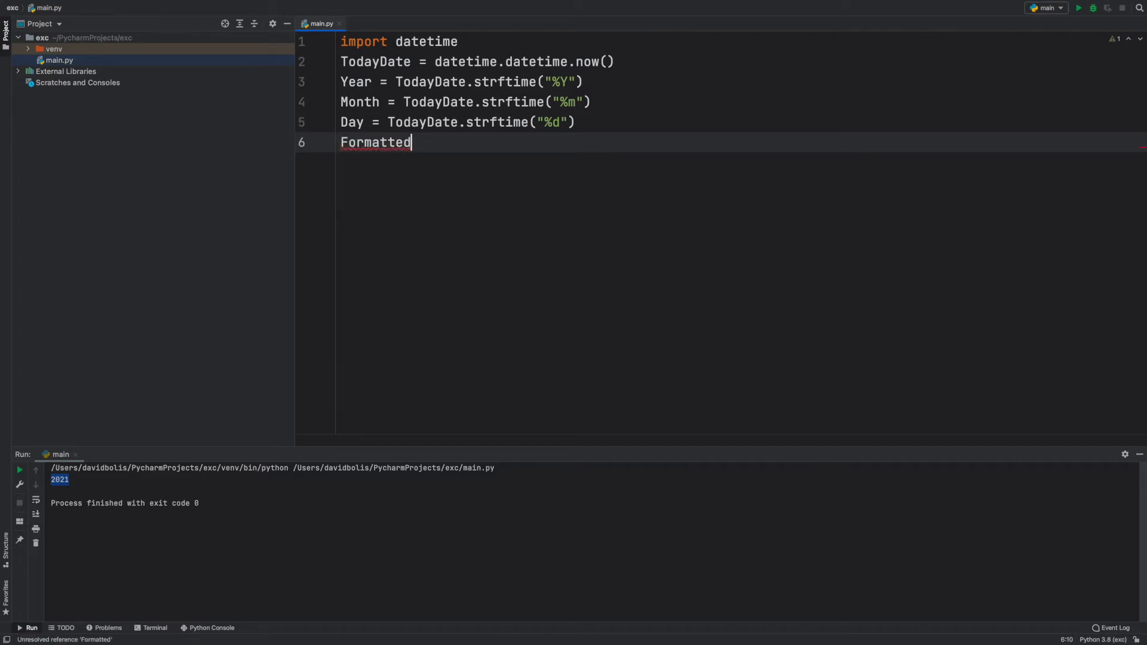
{"action": "type", "text": "Date ="}
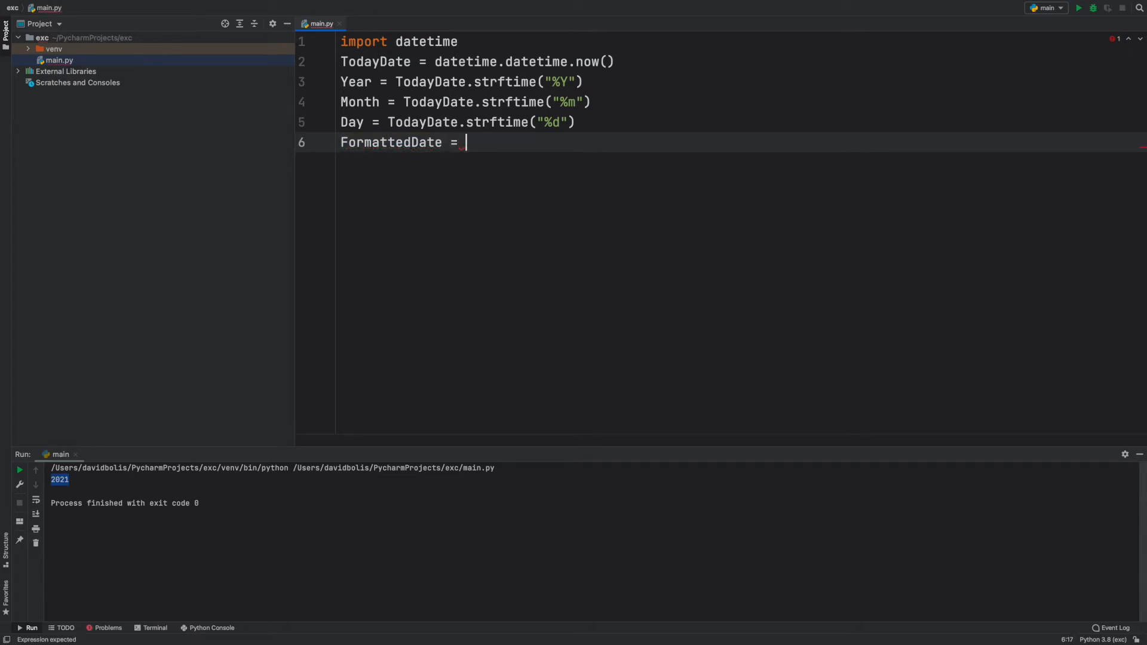
{"action": "type", "text": "d"}
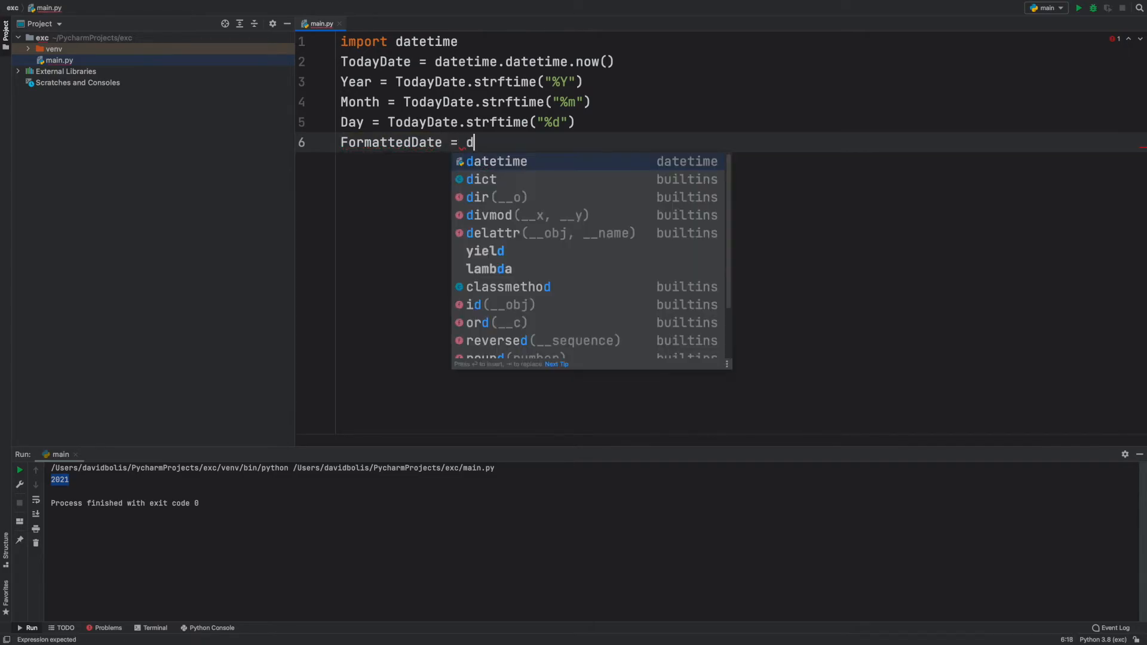
{"action": "type", "text": "ay"}
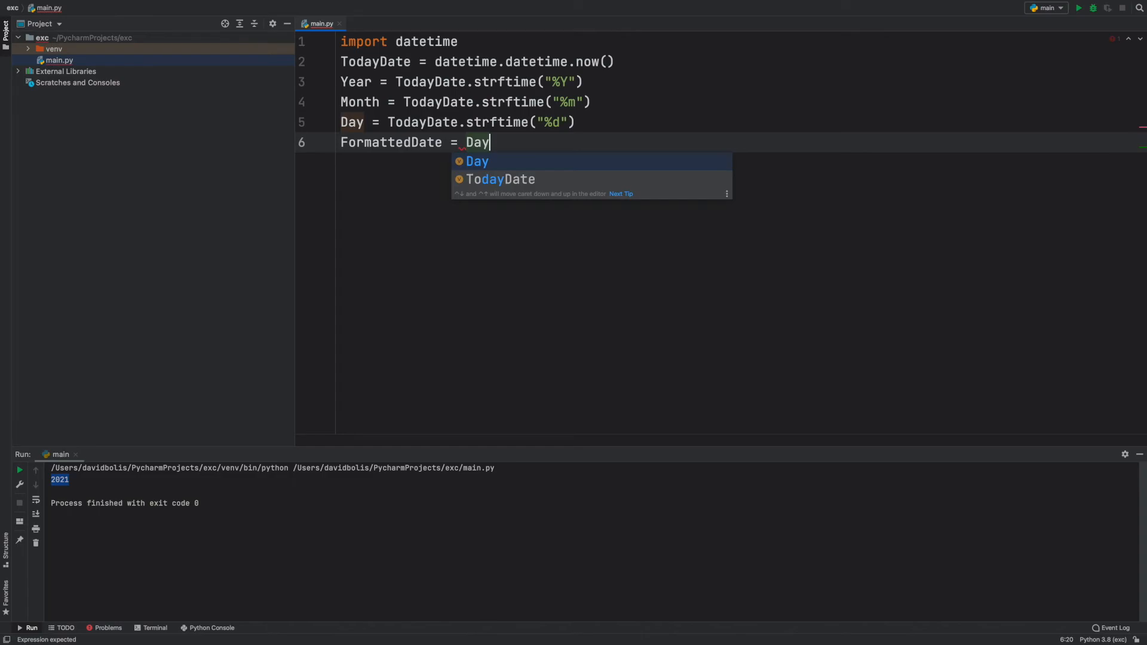
{"action": "type", "text": "+"}
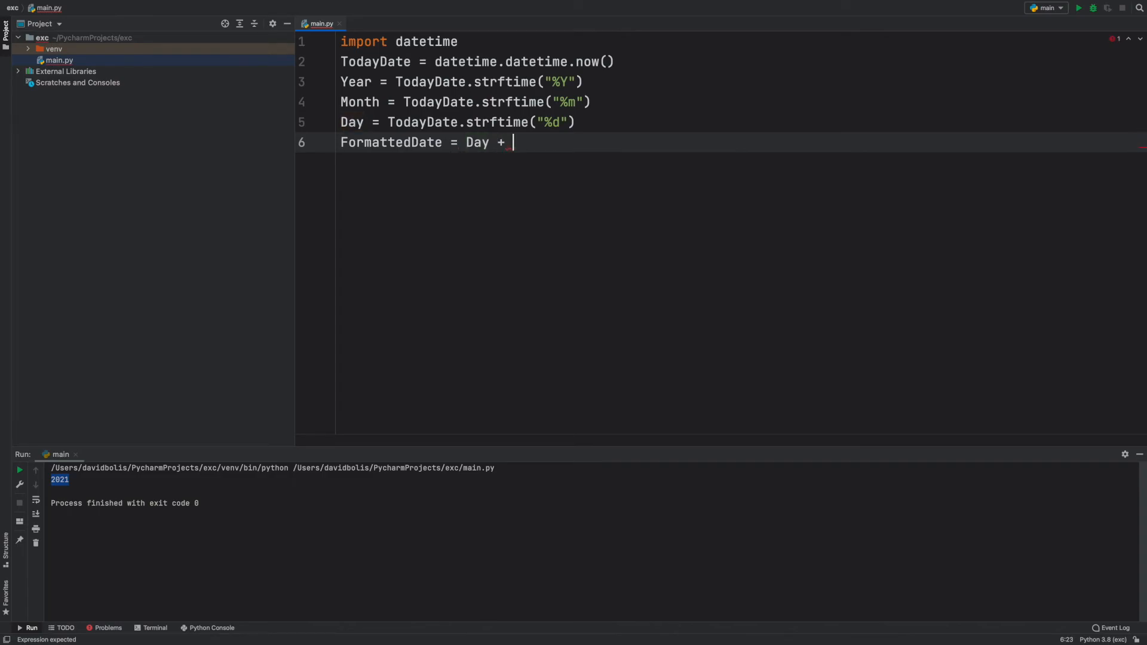
{"action": "type", "text": "Month + Year"}
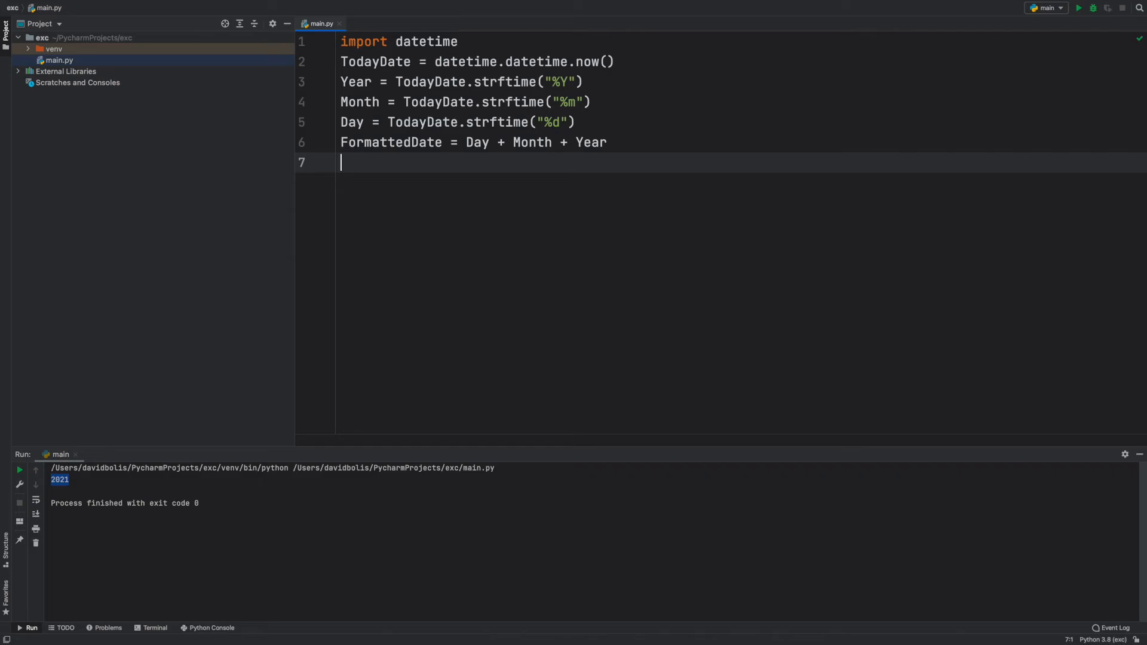
{"action": "type", "text": "print(FormattedDate"}
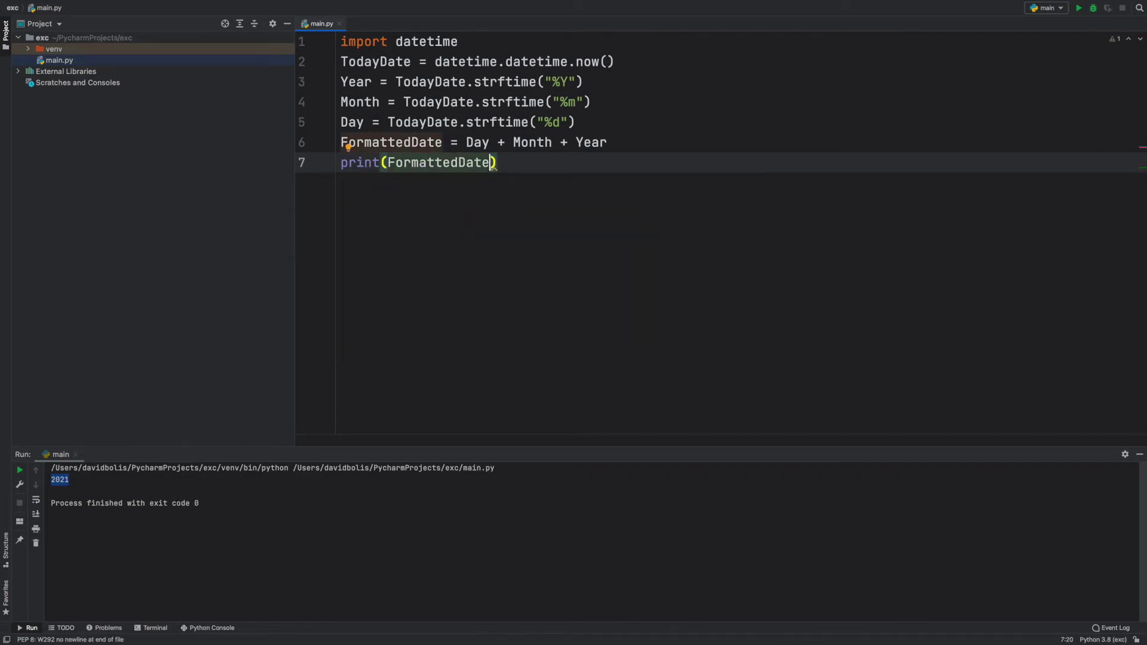
{"action": "mouse_move", "coordinate": [986, 93]}
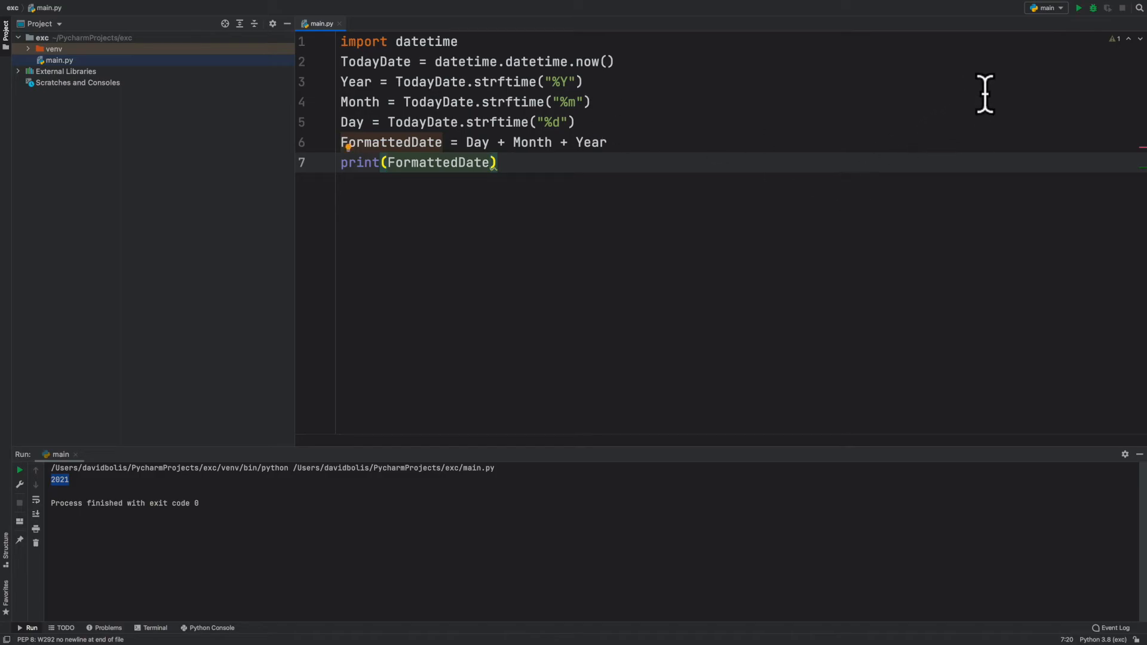
Run to see 15092021, then insert "/" separators between Day, Month and Year.
{"action": "left_click", "coordinate": [1078, 9]}
{"action": "type", "text": "\"\" +"}
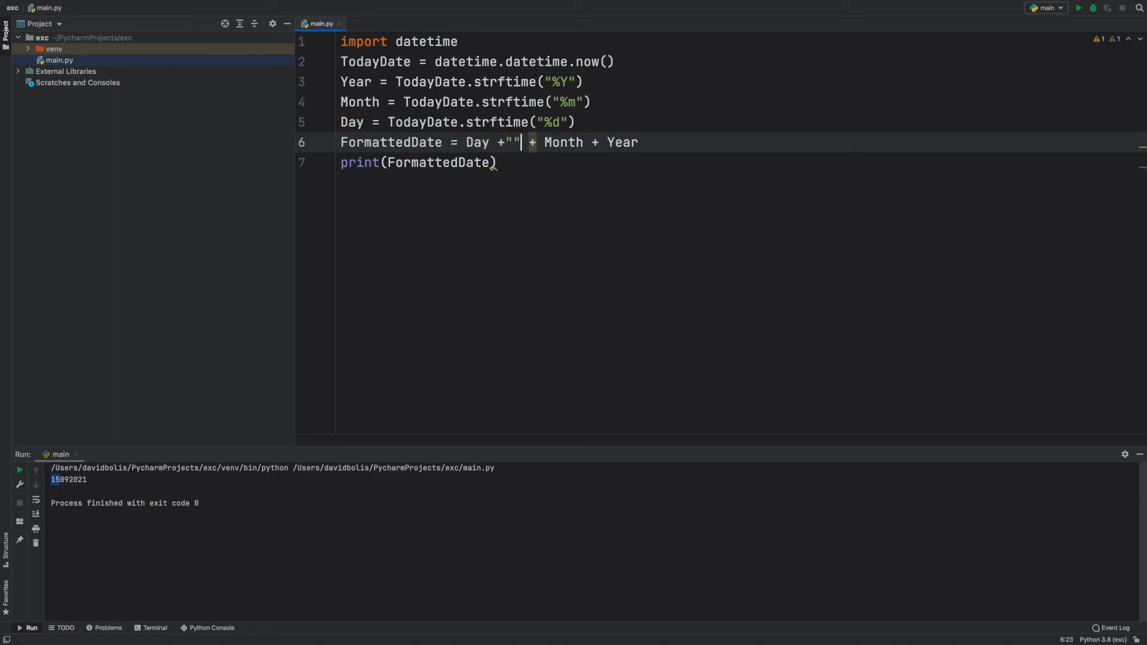
{"action": "type", "text": "/"}
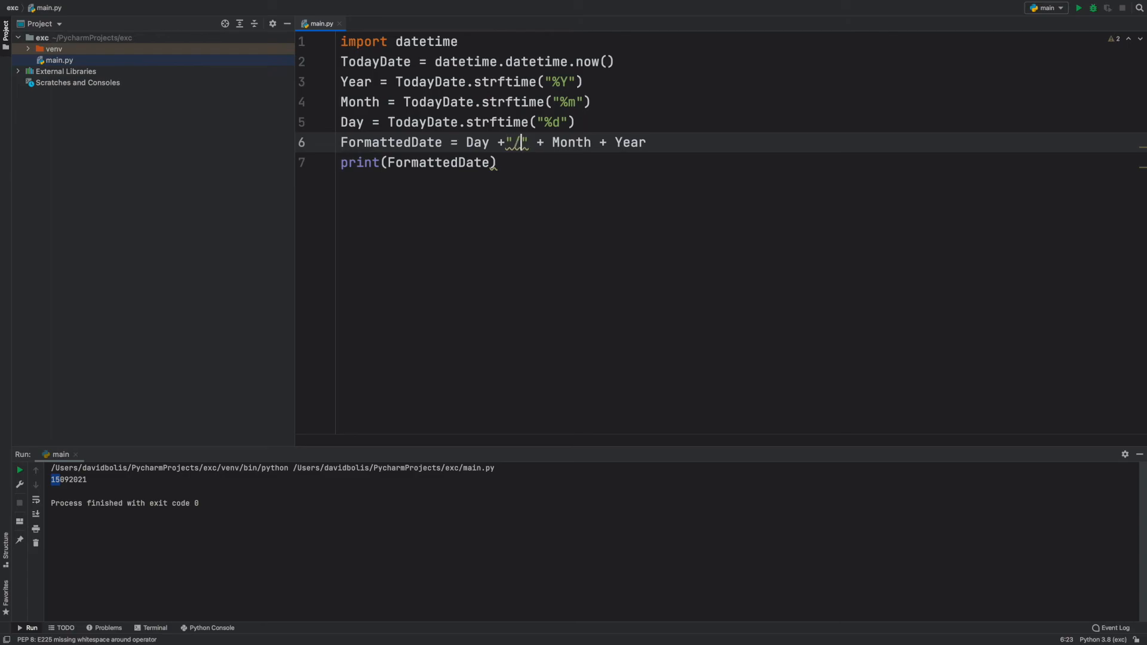
{"action": "mouse_move", "coordinate": [513, 142]}
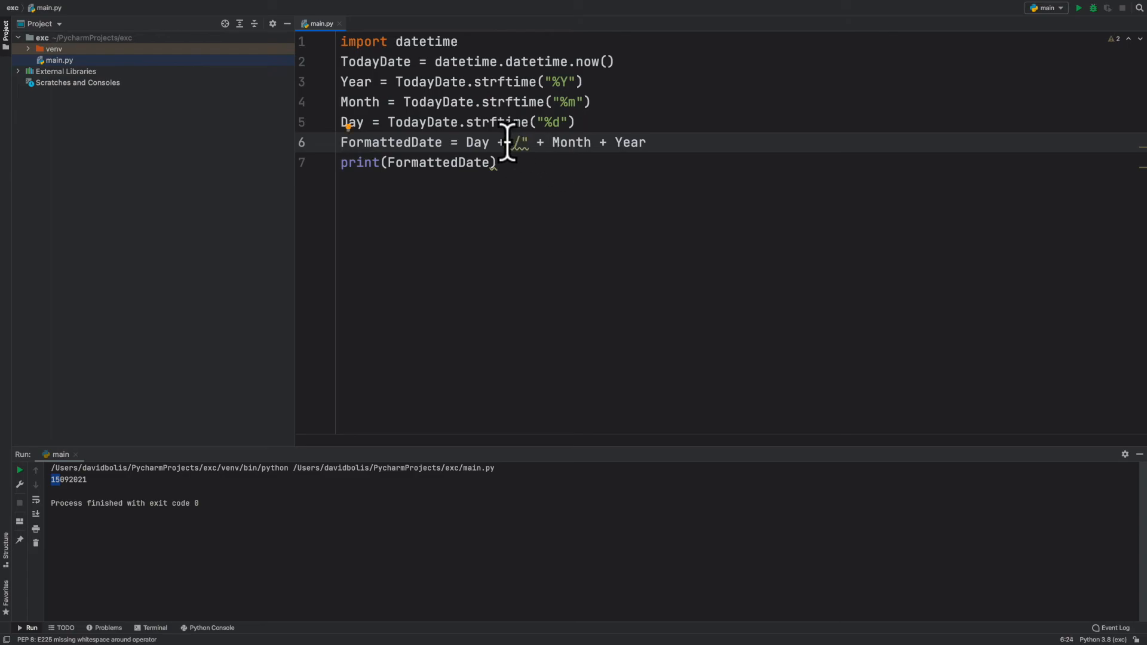
{"action": "double_click", "coordinate": [517, 142]}
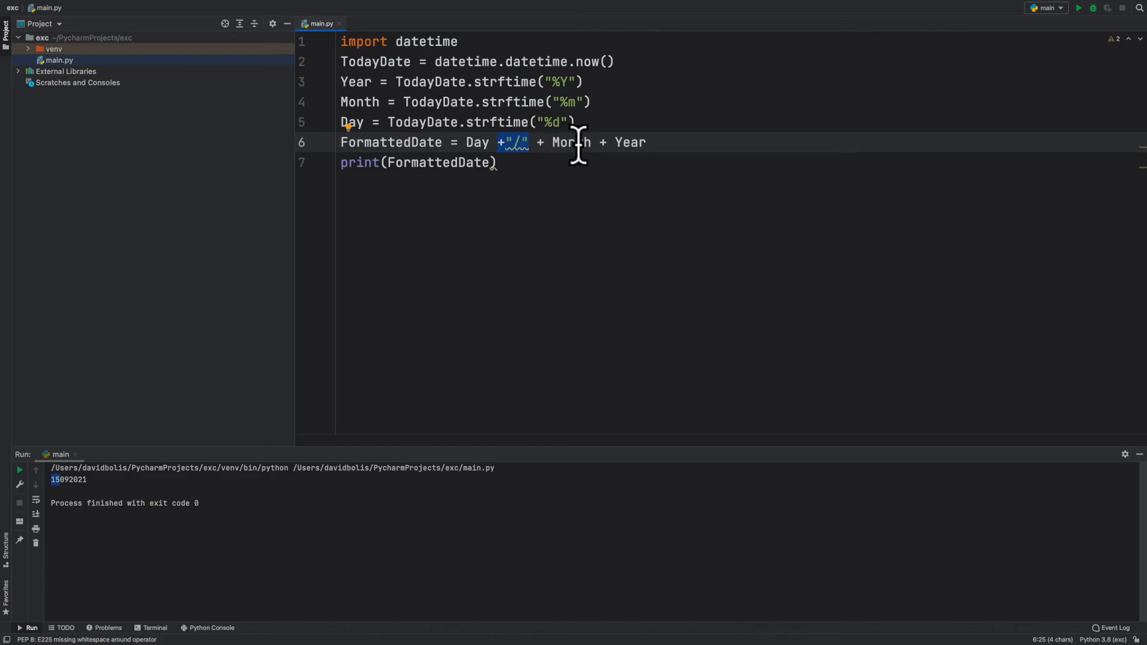
{"action": "type", "text": "+\"/\" +"}
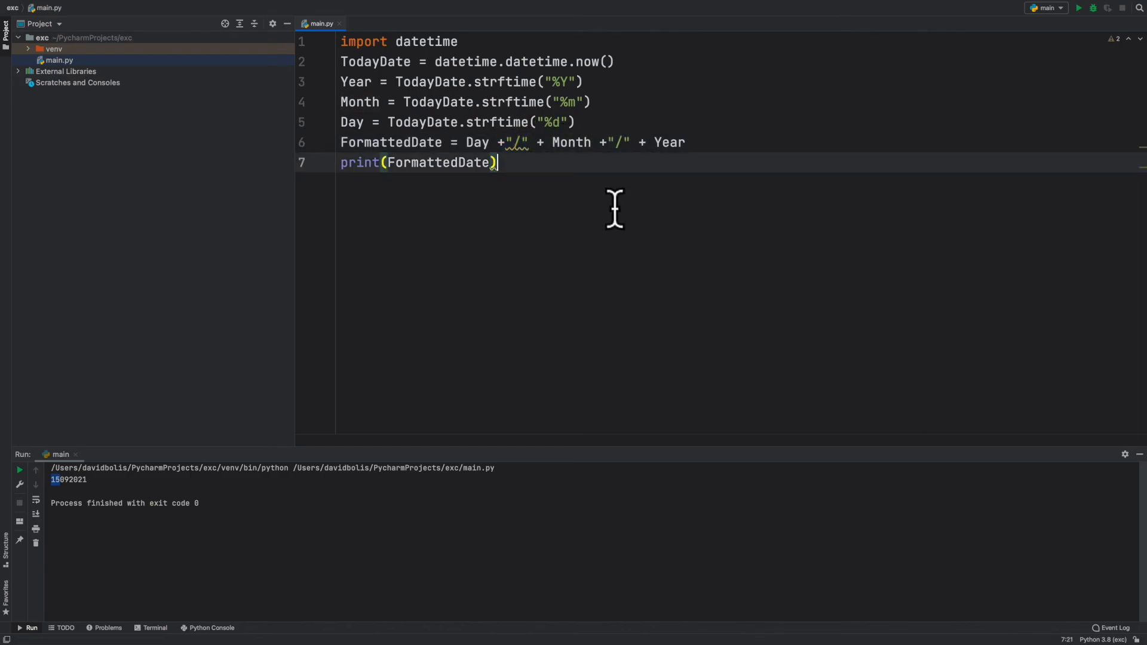
{"action": "mouse_move", "coordinate": [876, 99]}
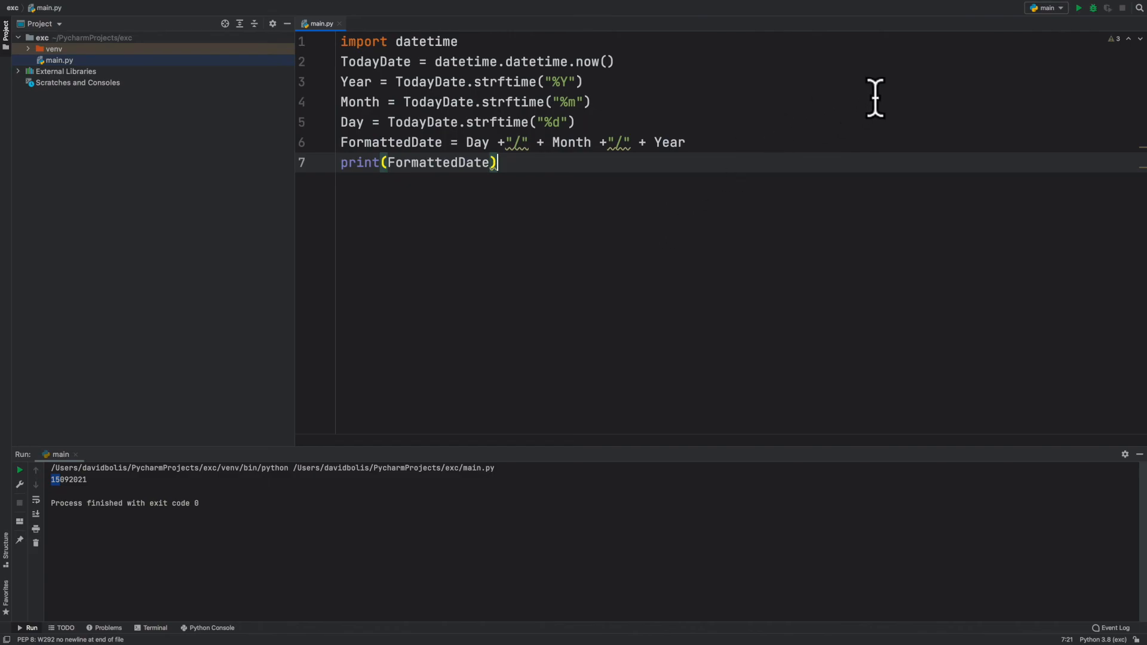